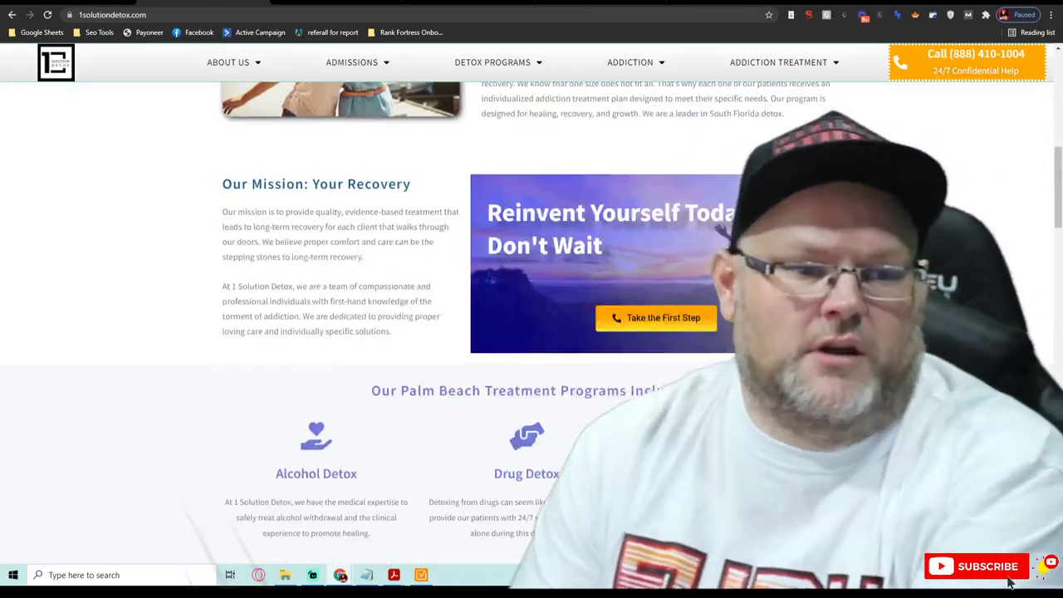
- Scroll through the 1solutiondetox.com homepage reviewing its sections top to bottom
scroll("up", 3)
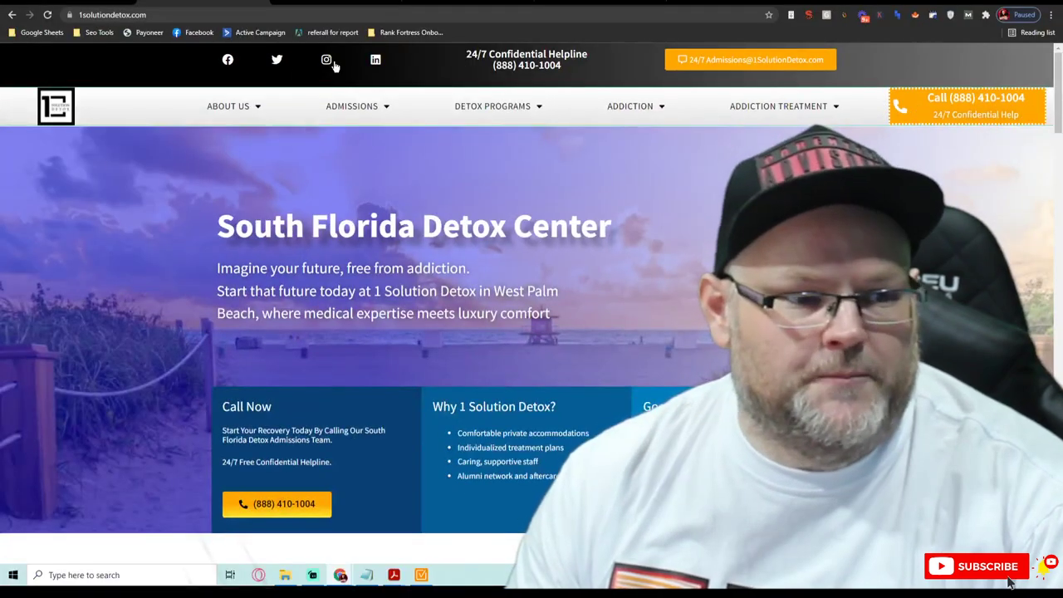
mouse_move(276, 59)
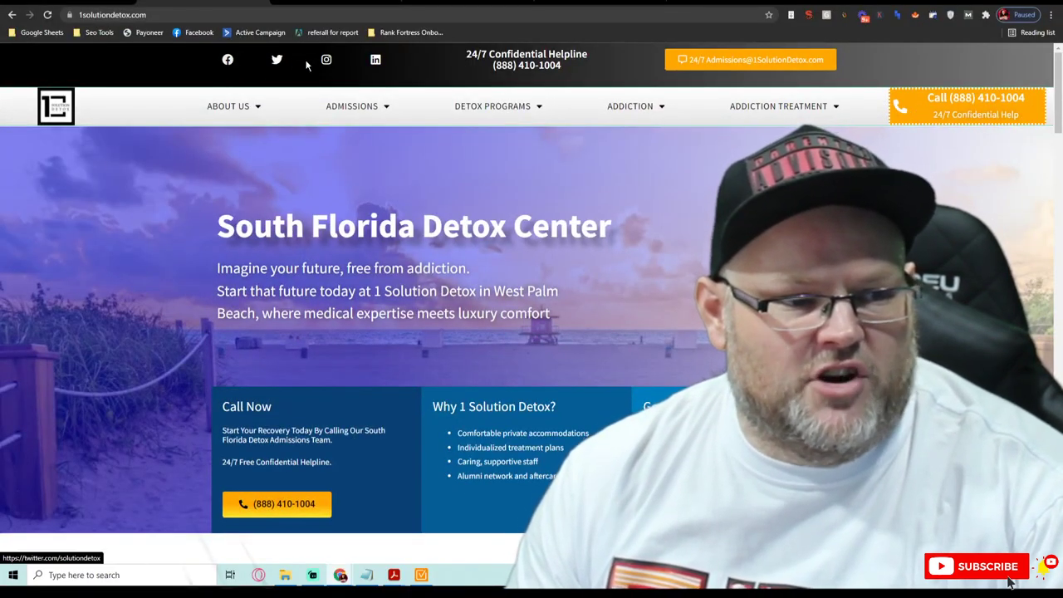
mouse_move(681, 60)
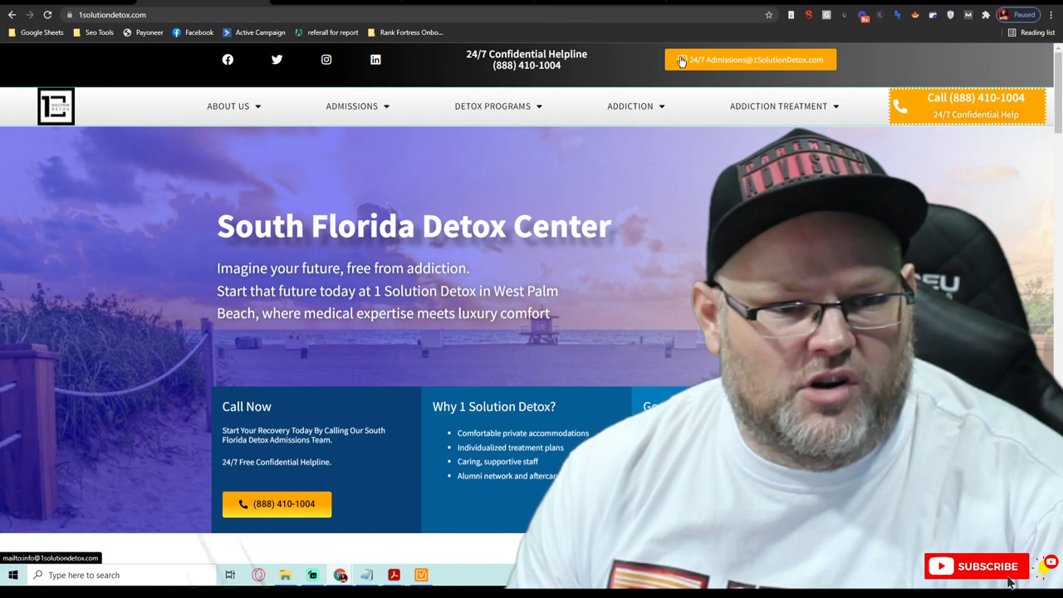
mouse_move(227, 59)
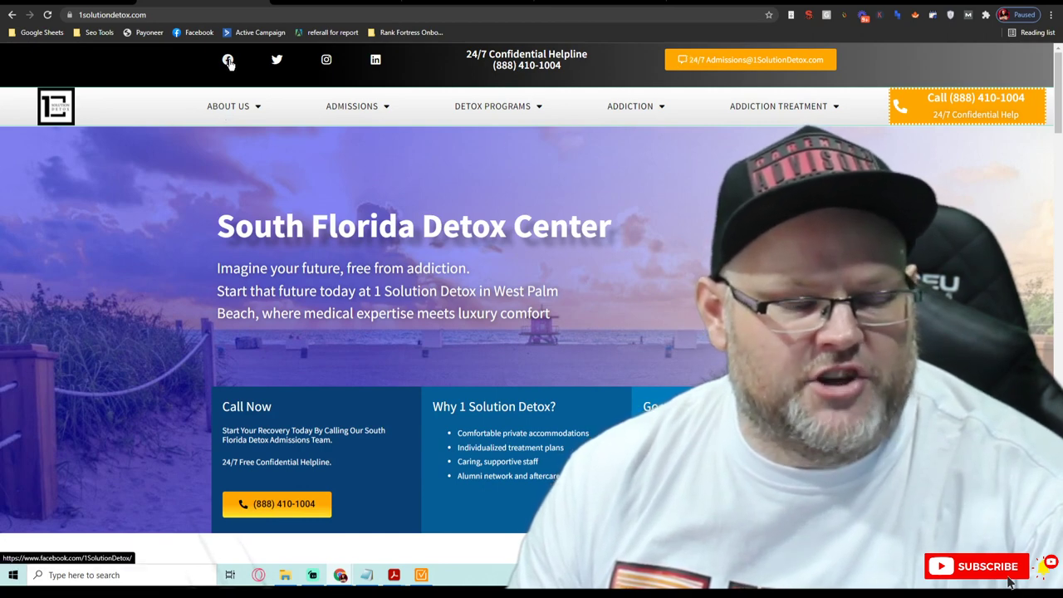
mouse_move(375, 59)
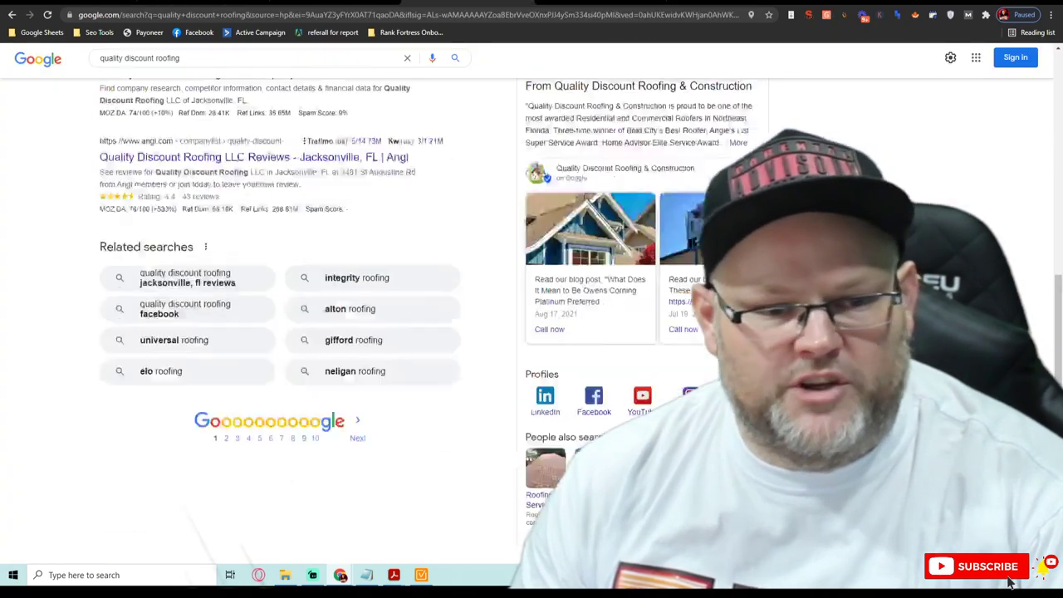
scroll("down", 3)
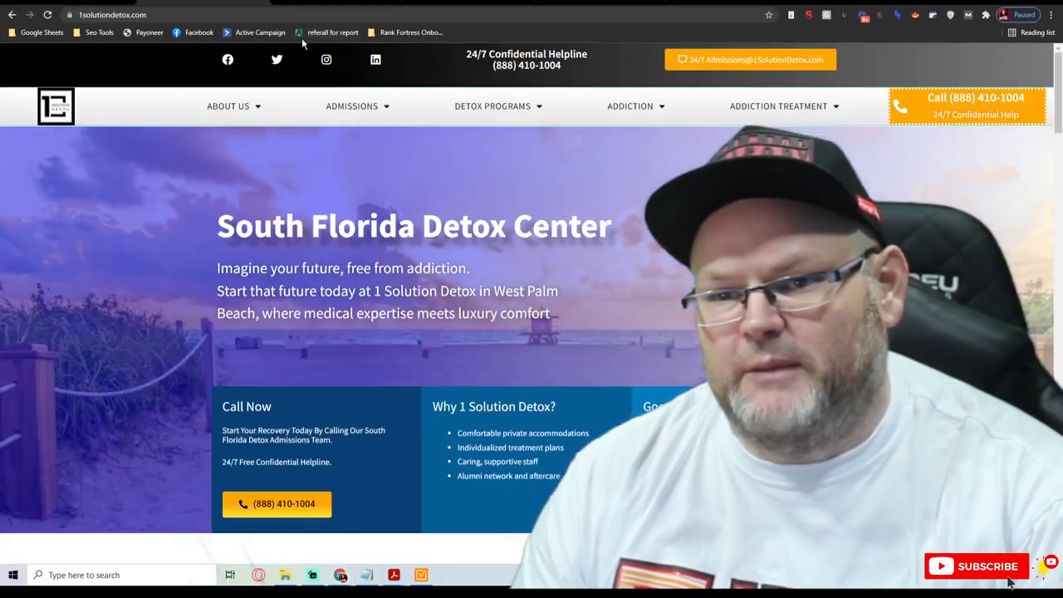
scroll("down", 3)
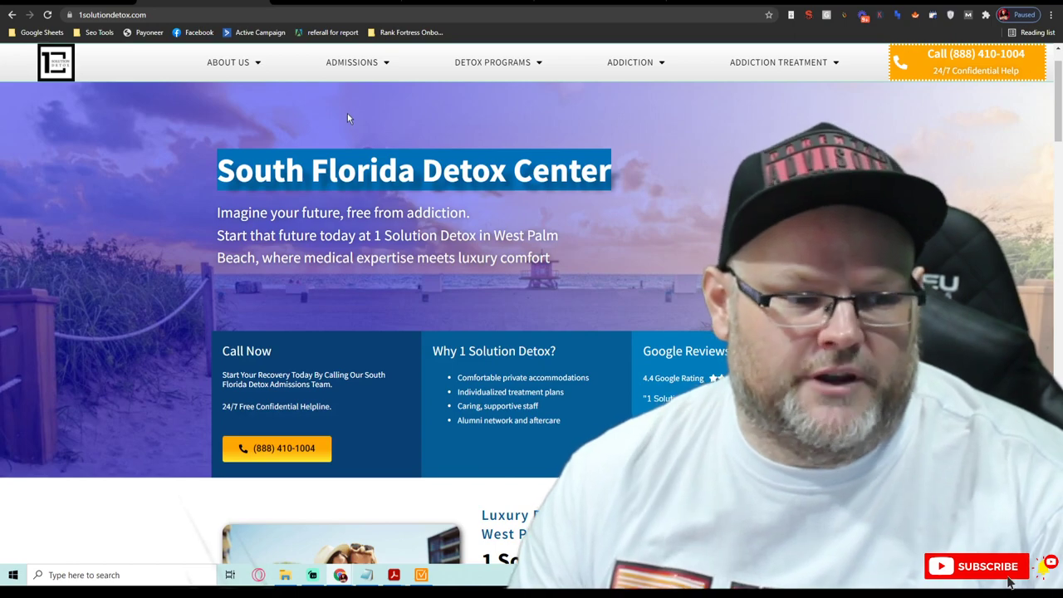
scroll("down", 3)
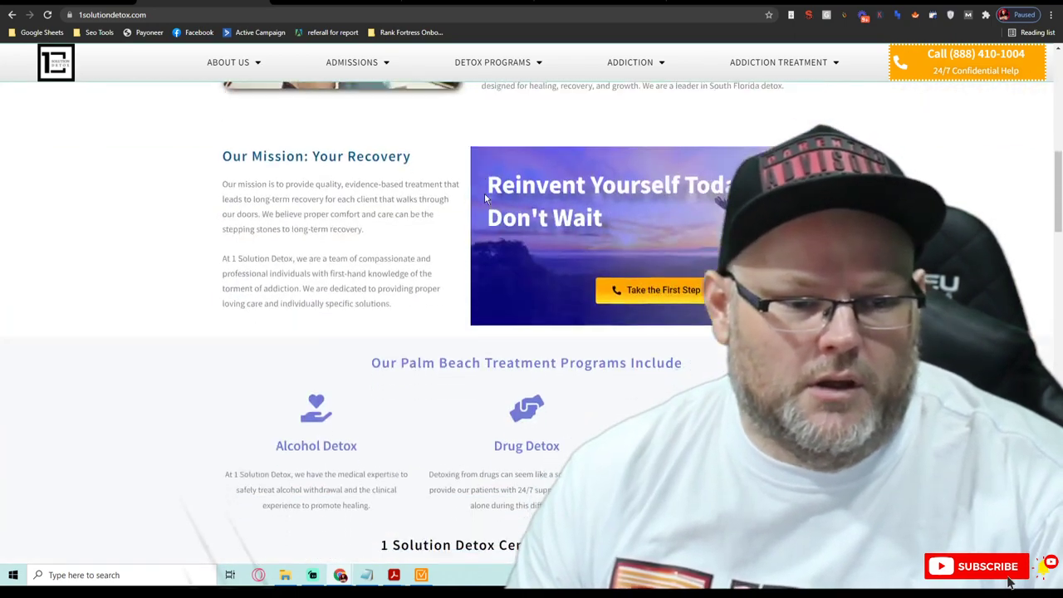
scroll("down", 3)
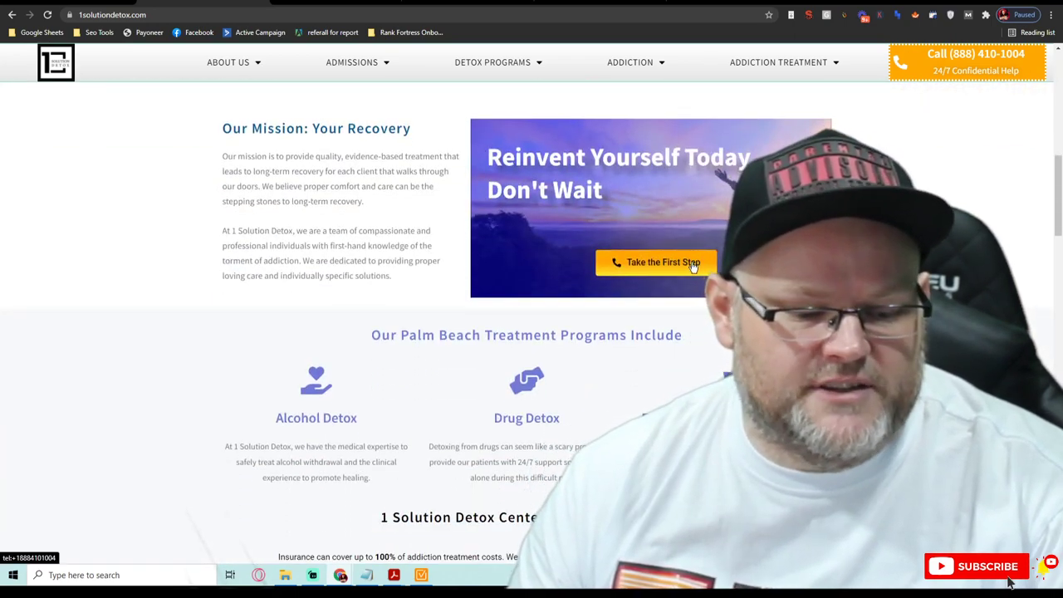
scroll("down", 3)
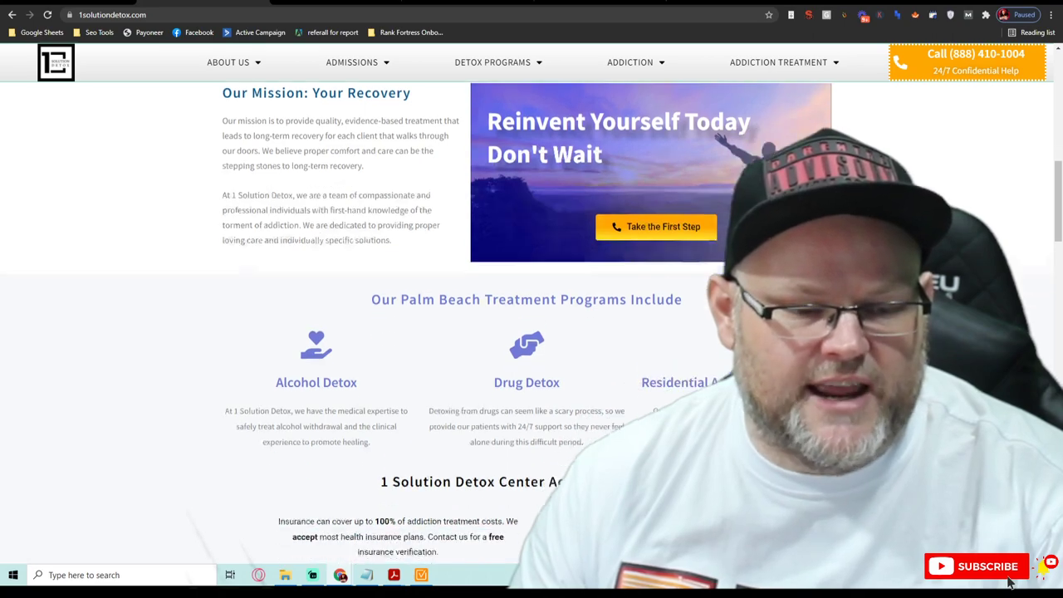
scroll("down", 3)
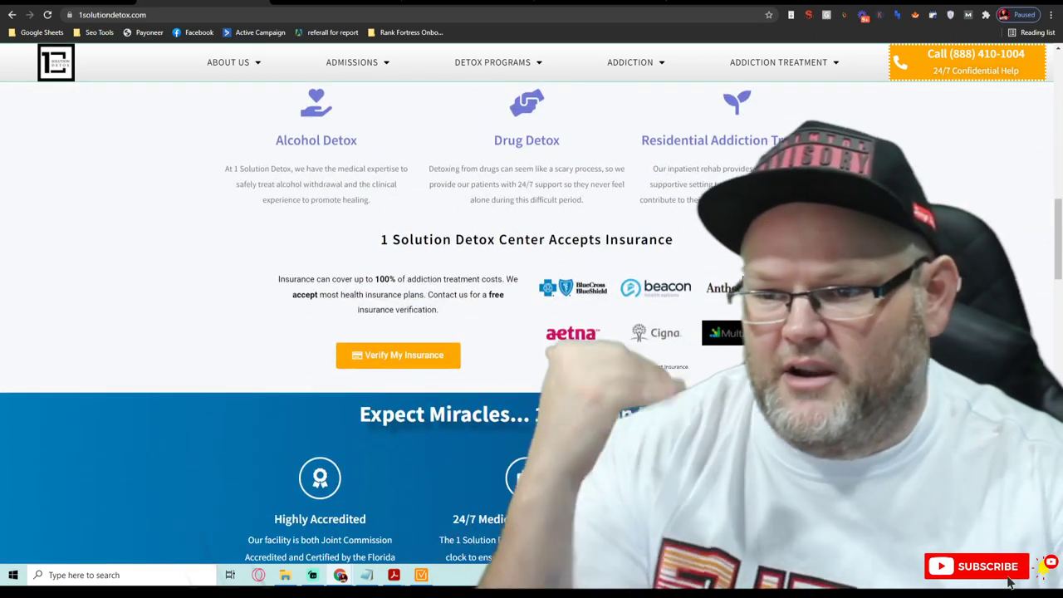
scroll("down", 3)
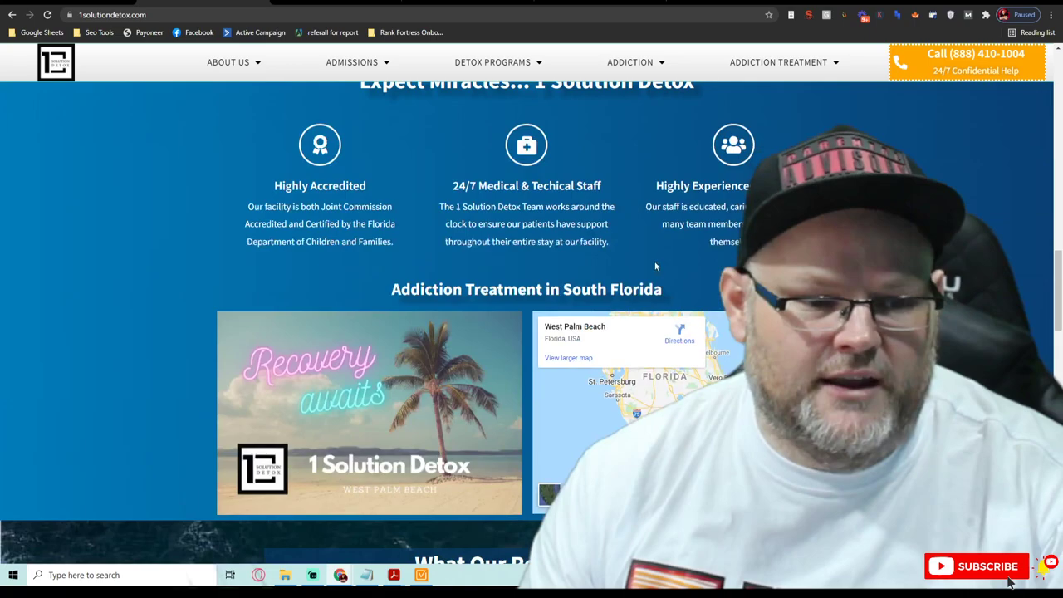
scroll("down", 3)
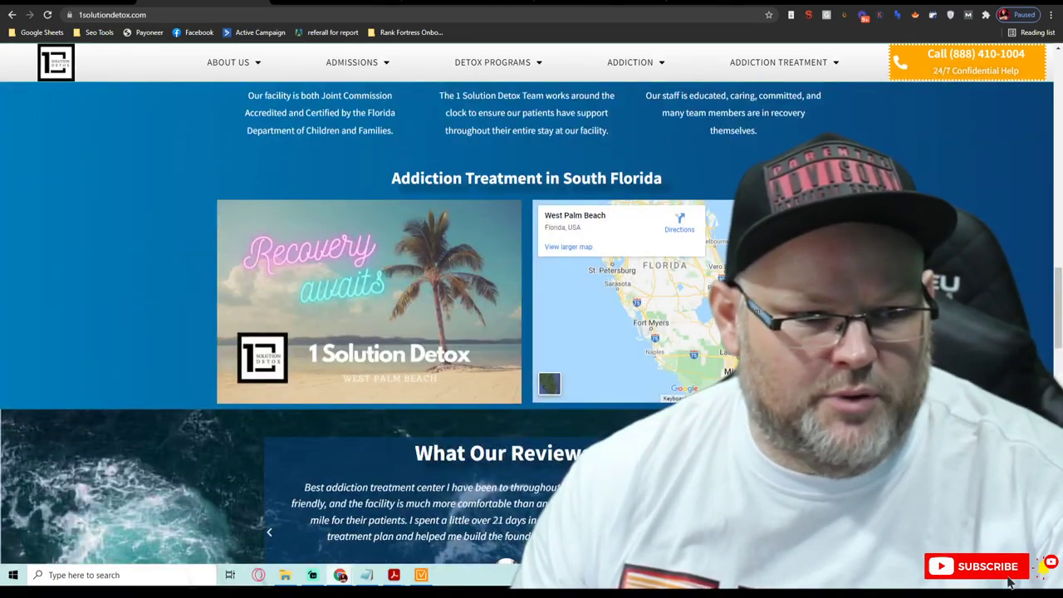
scroll("down", 3)
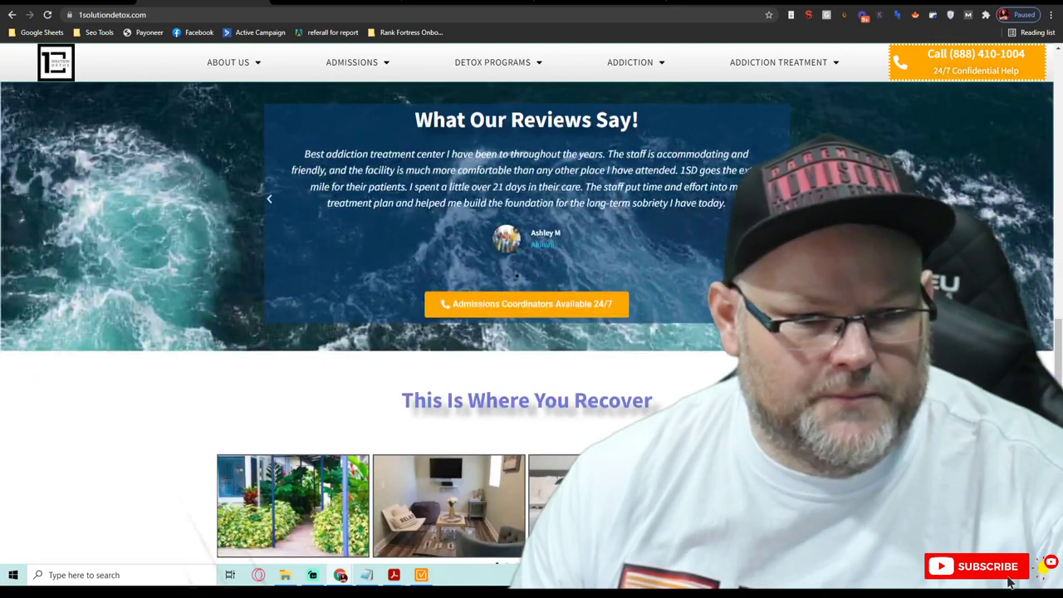
scroll("up", 3)
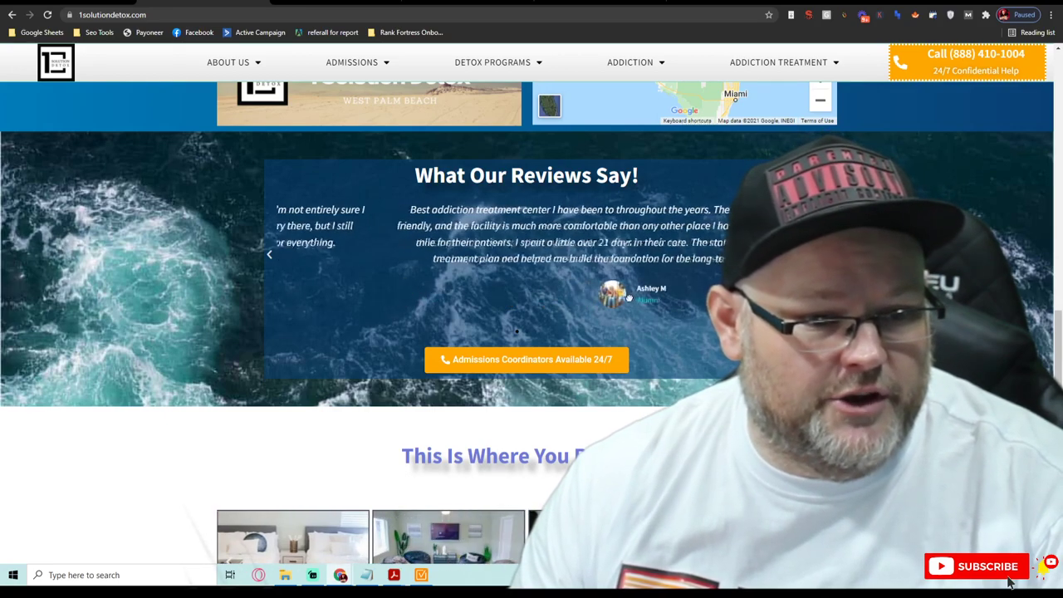
scroll("down", 3)
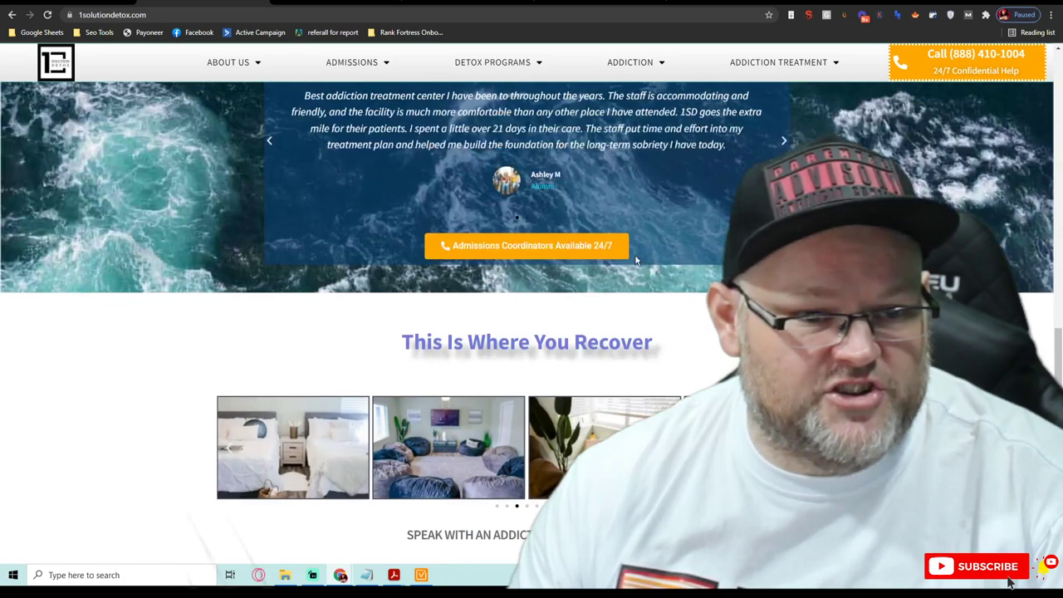
scroll("up", 3)
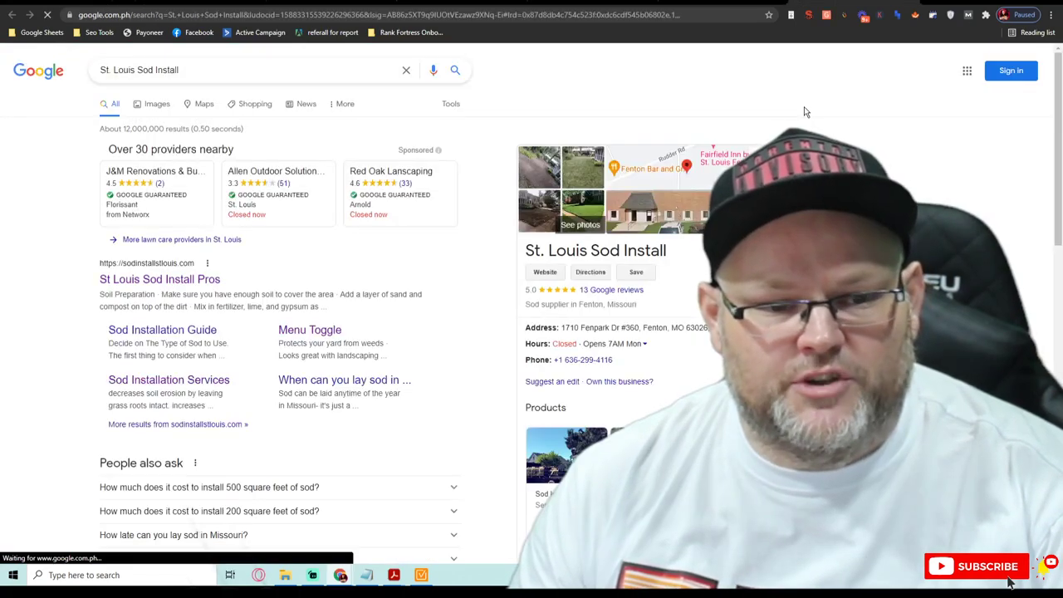
- Follow a link on the site and look through that page's content
left_click(610, 290)
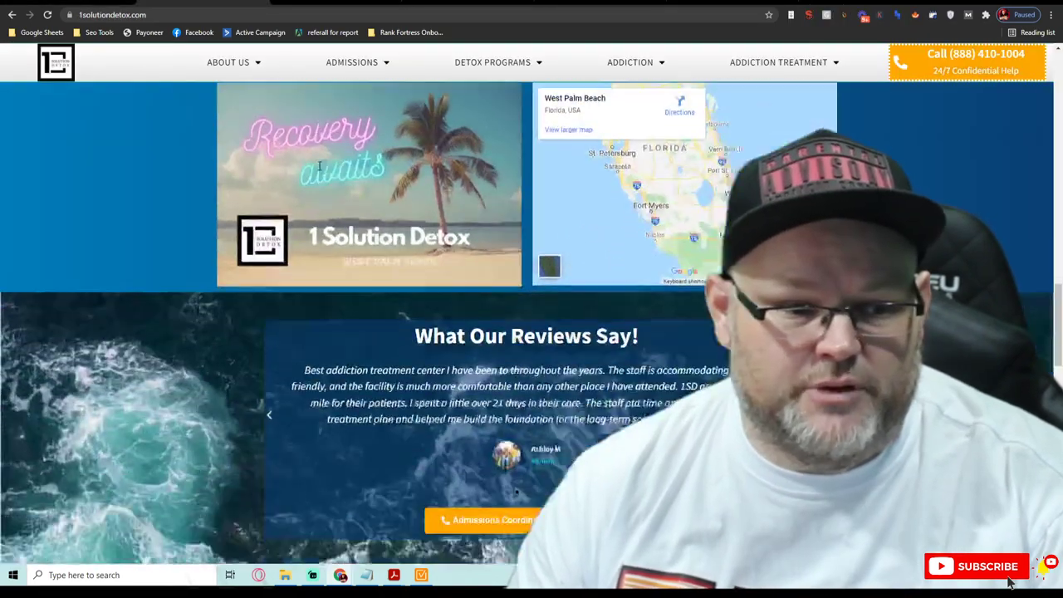
scroll("down", 3)
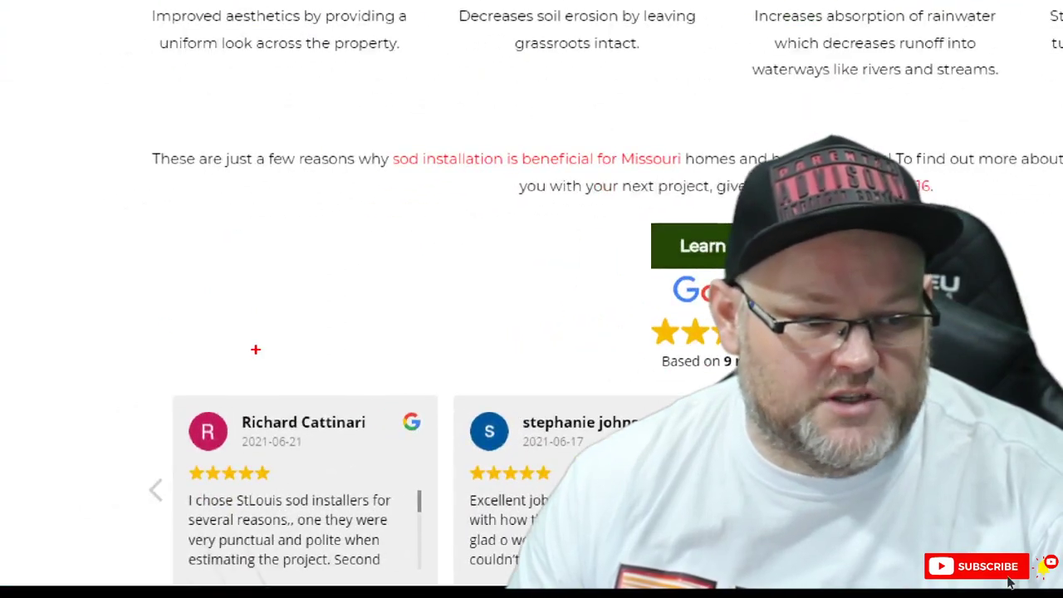
scroll("up", 3)
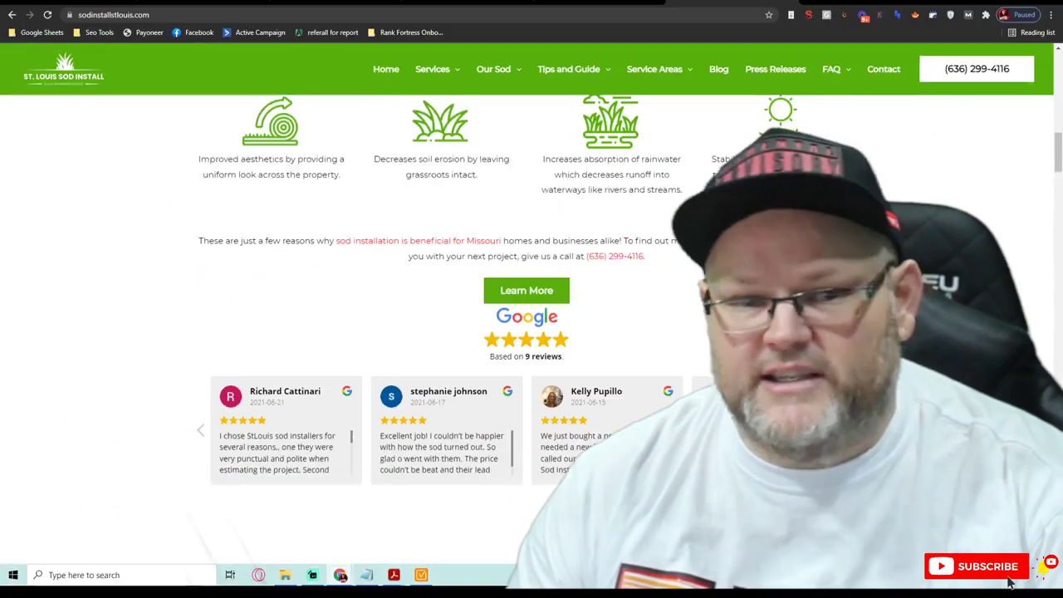
scroll("down", 3)
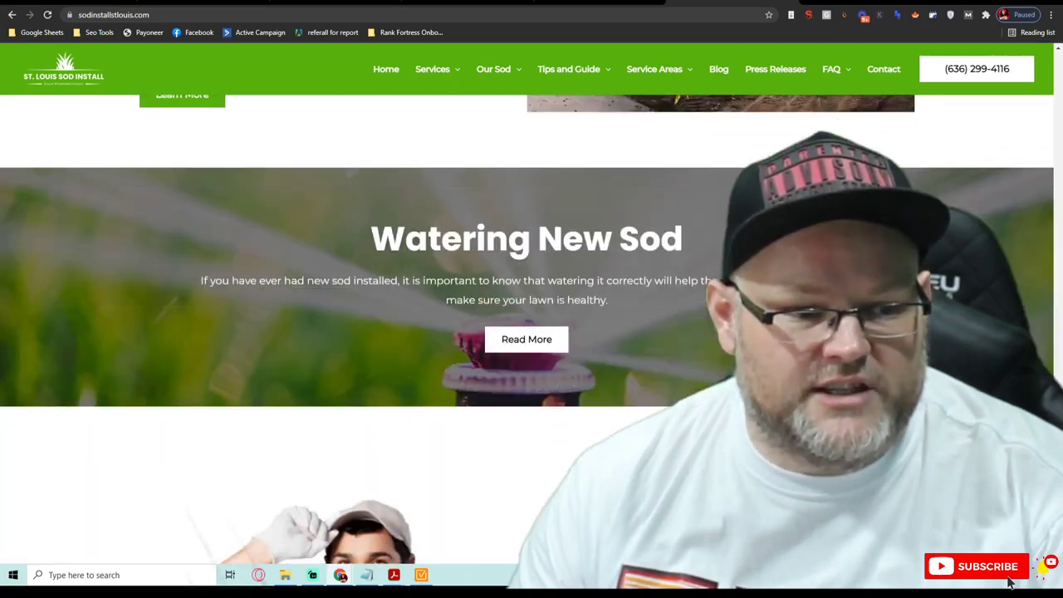
scroll("down", 3)
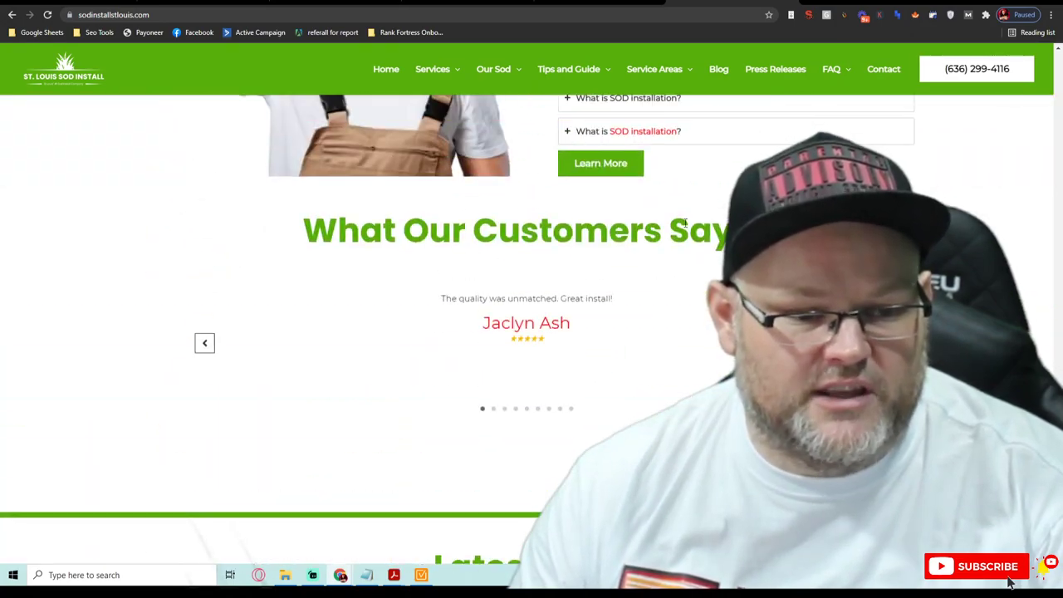
mouse_move(527, 334)
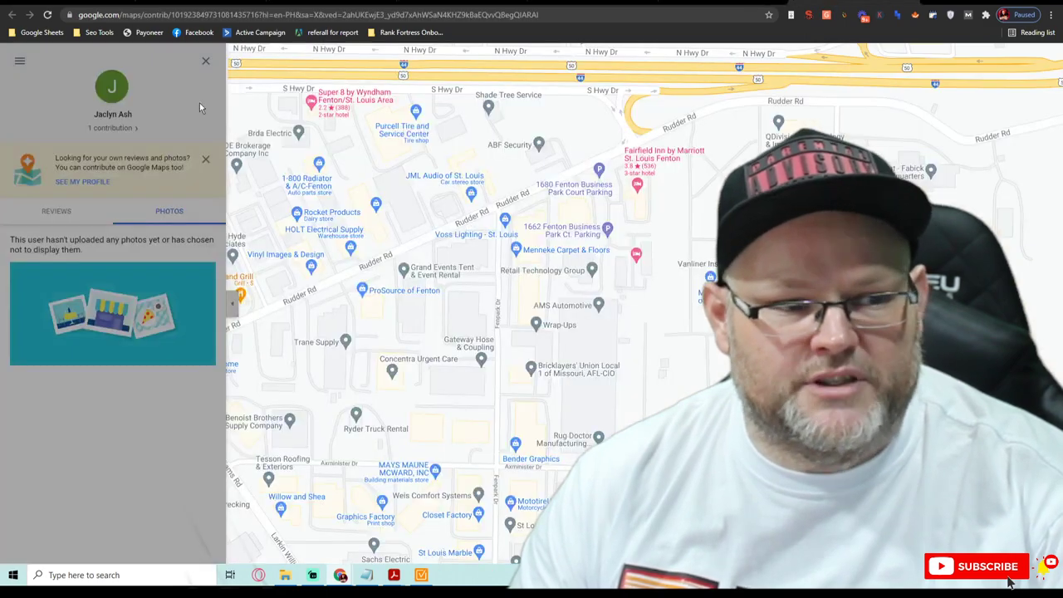
- Review another section, then launch 'Analyze Performance with PageSpeed' from the SEO extension's Tools
left_click(56, 210)
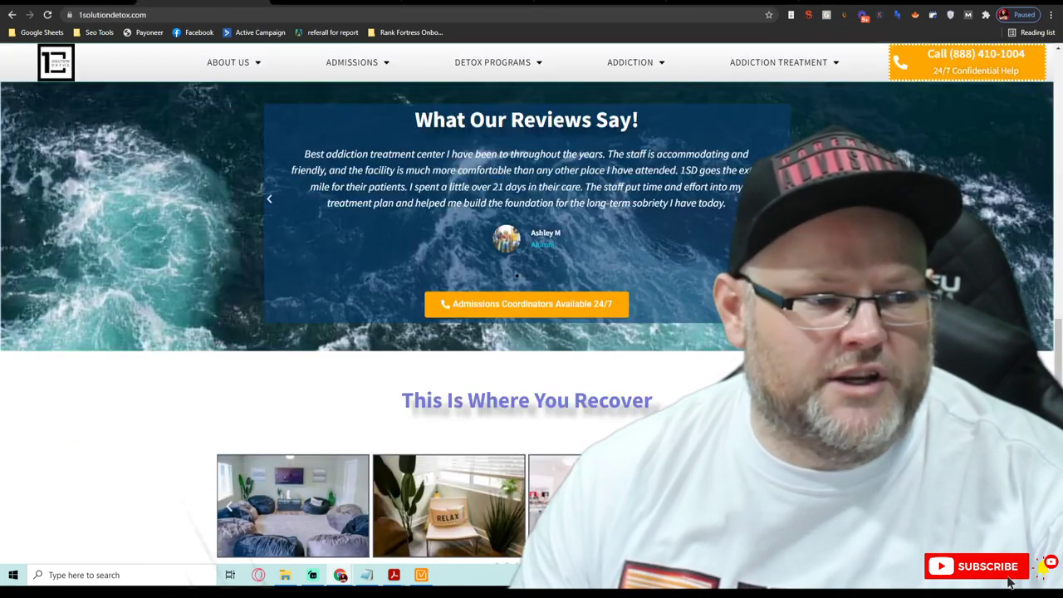
scroll("down", 3)
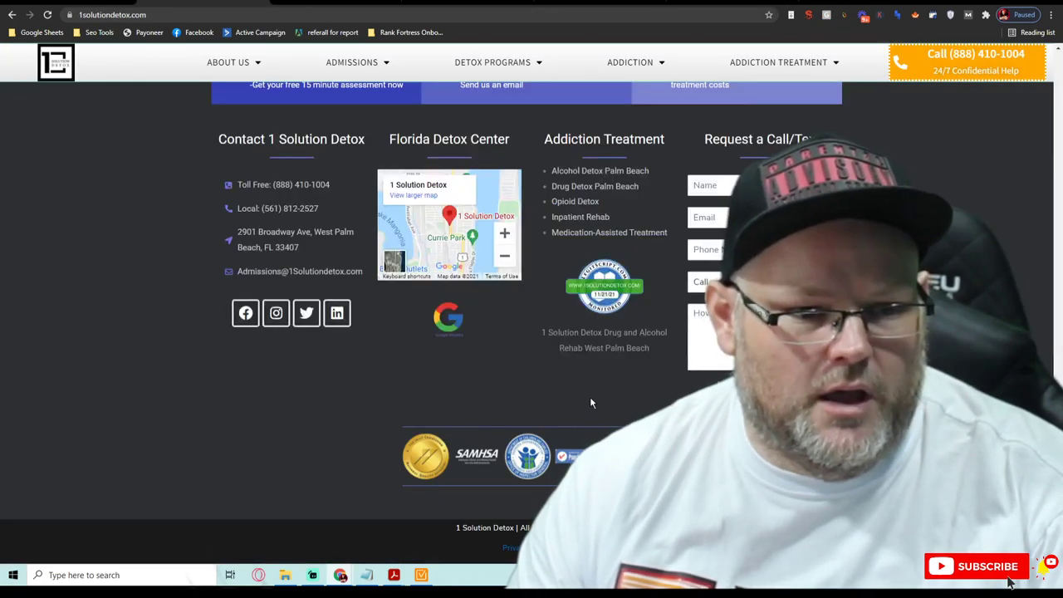
scroll("down", 3)
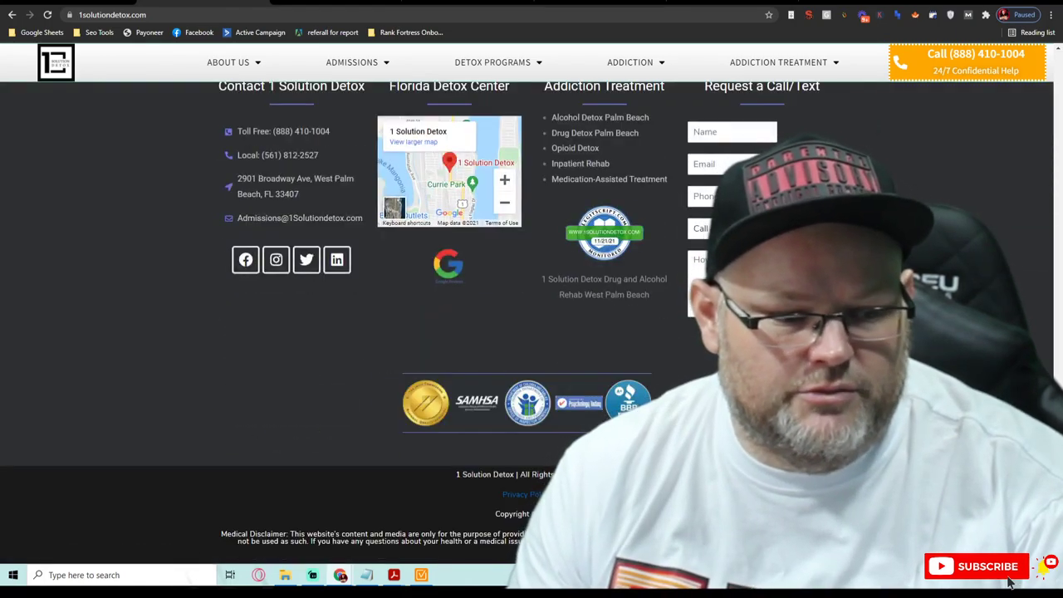
scroll("up", 3)
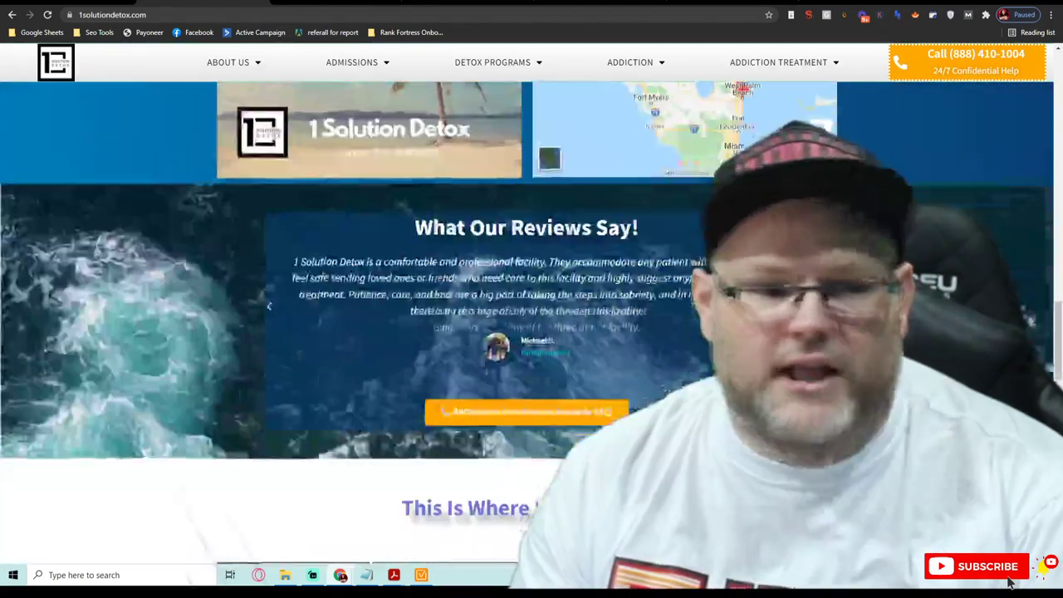
scroll("up", 3)
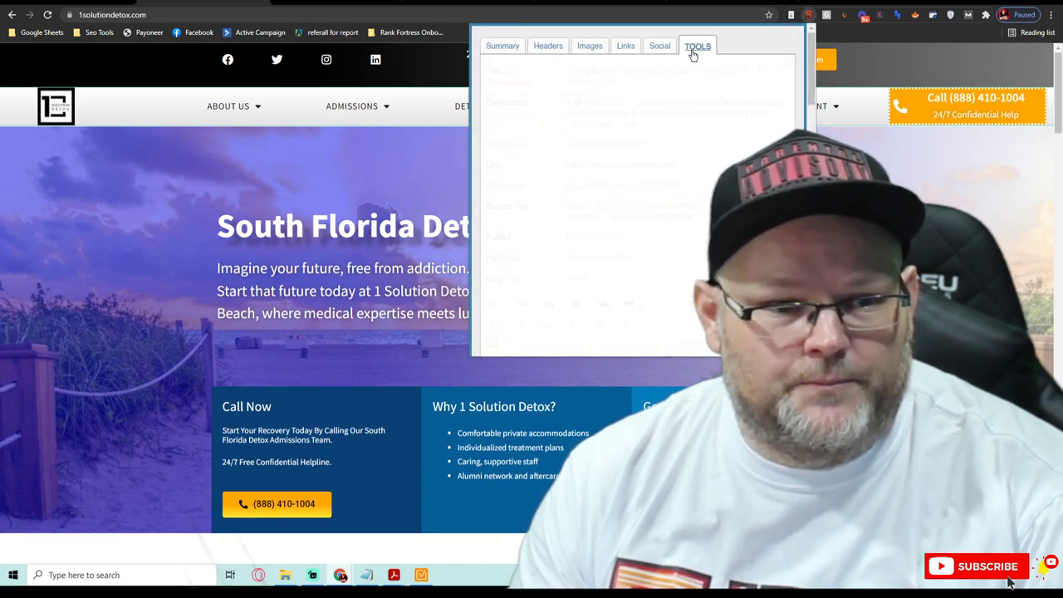
left_click(697, 46)
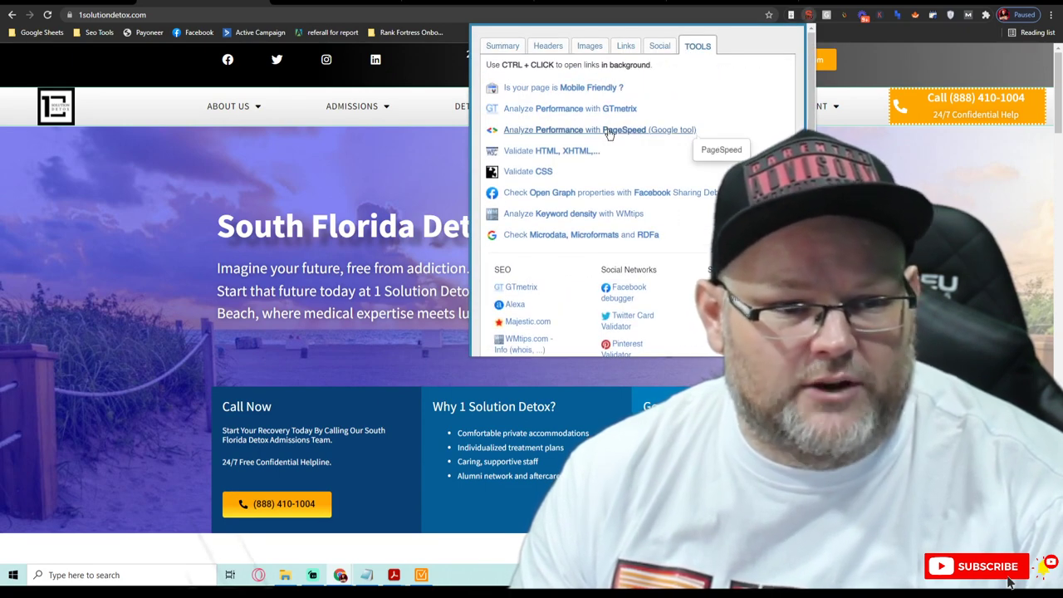
mouse_move(590, 120)
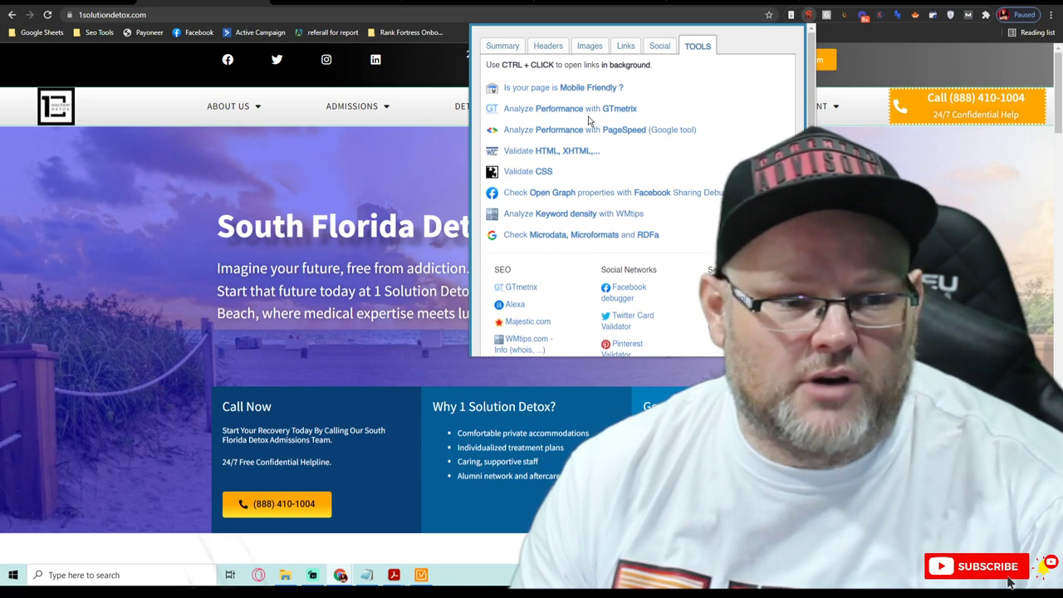
mouse_move(585, 132)
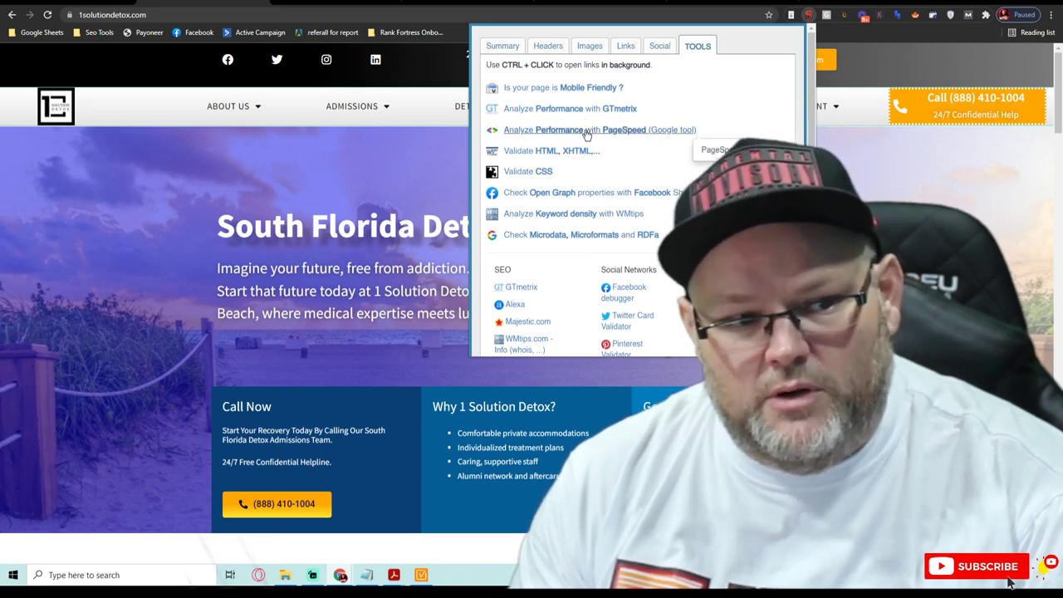
left_click(573, 129)
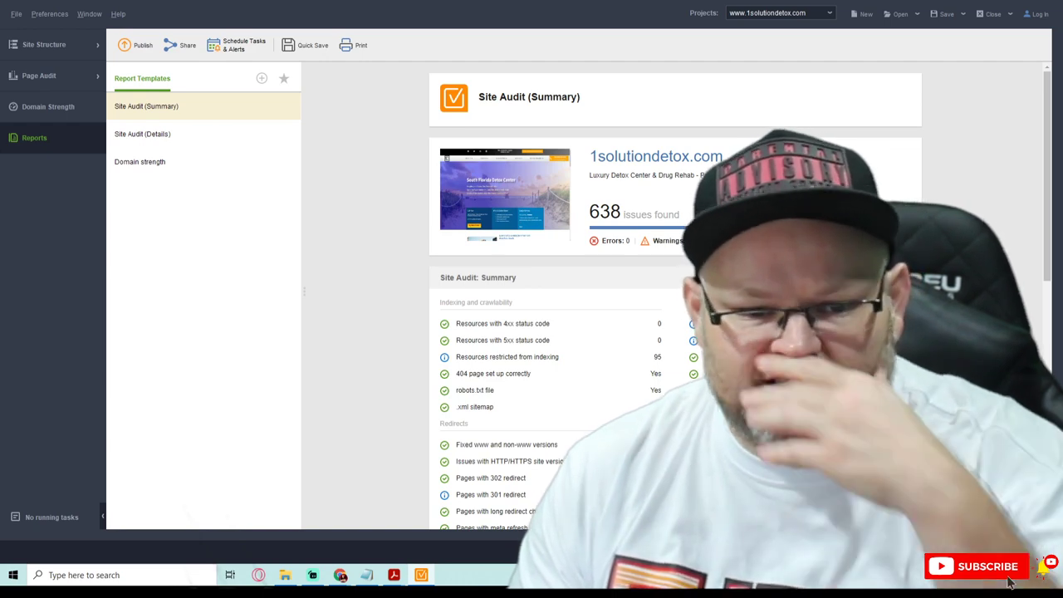
scroll("down", 3)
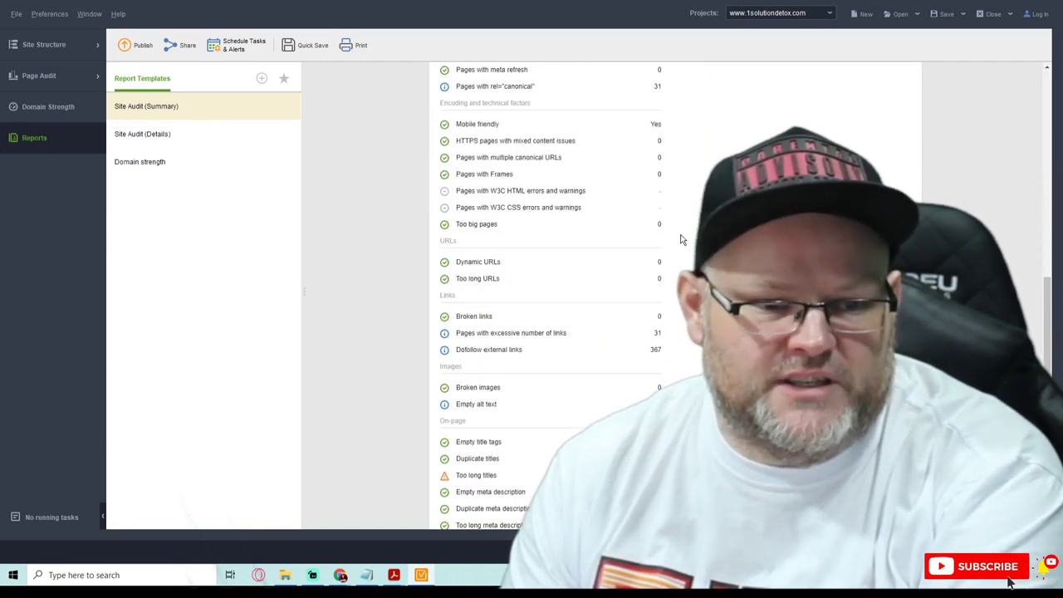
scroll("down", 3)
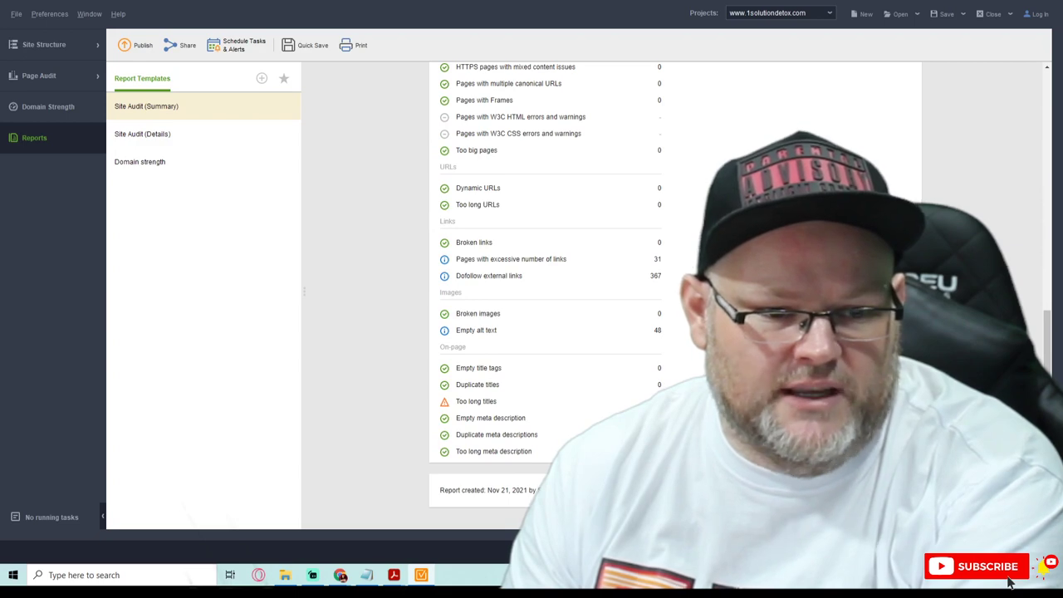
mouse_move(647, 347)
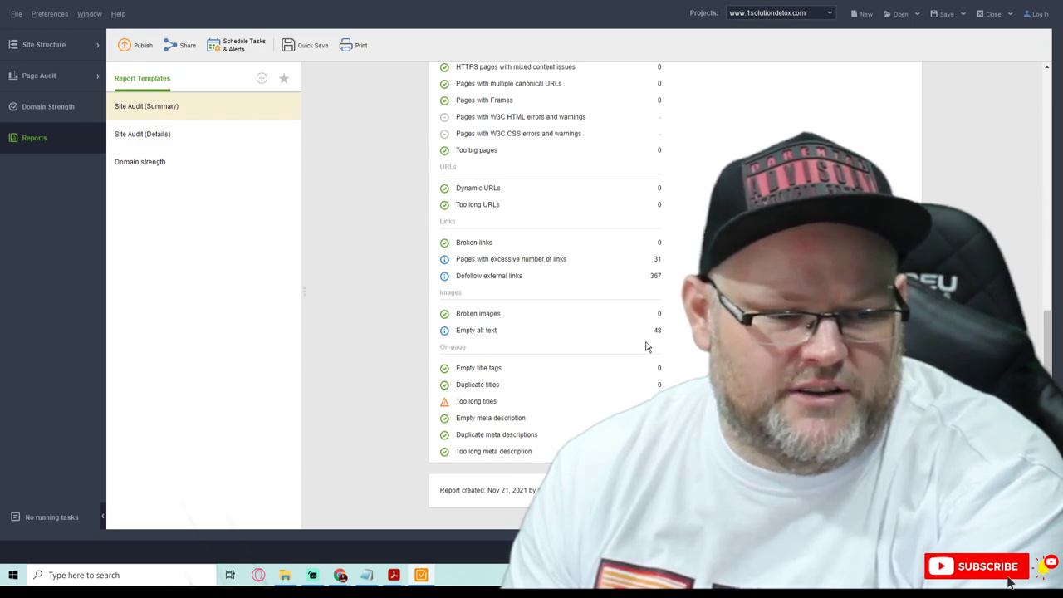
scroll("up", 3)
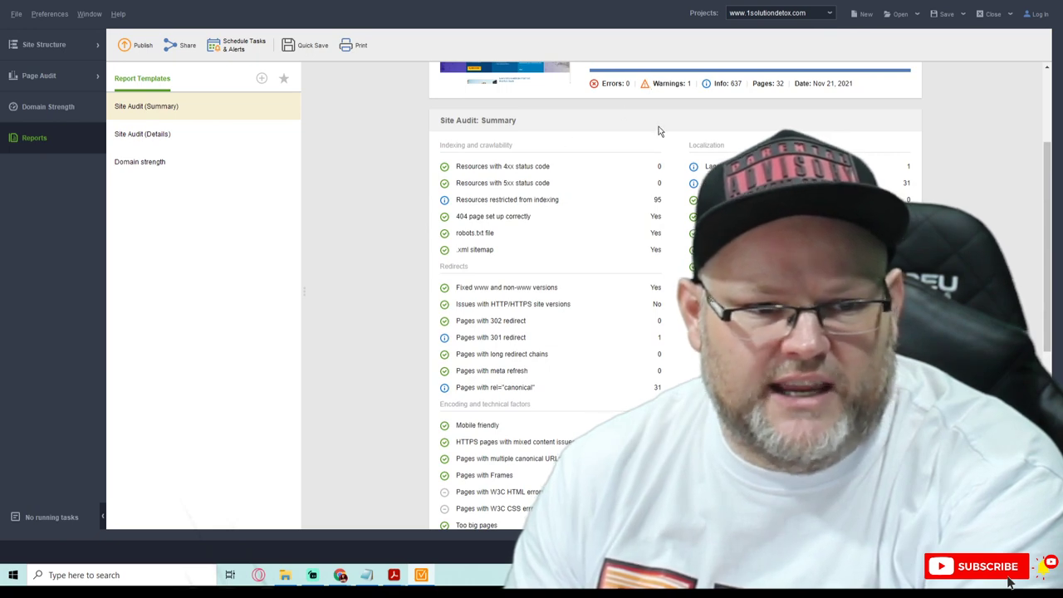
scroll("down", 3)
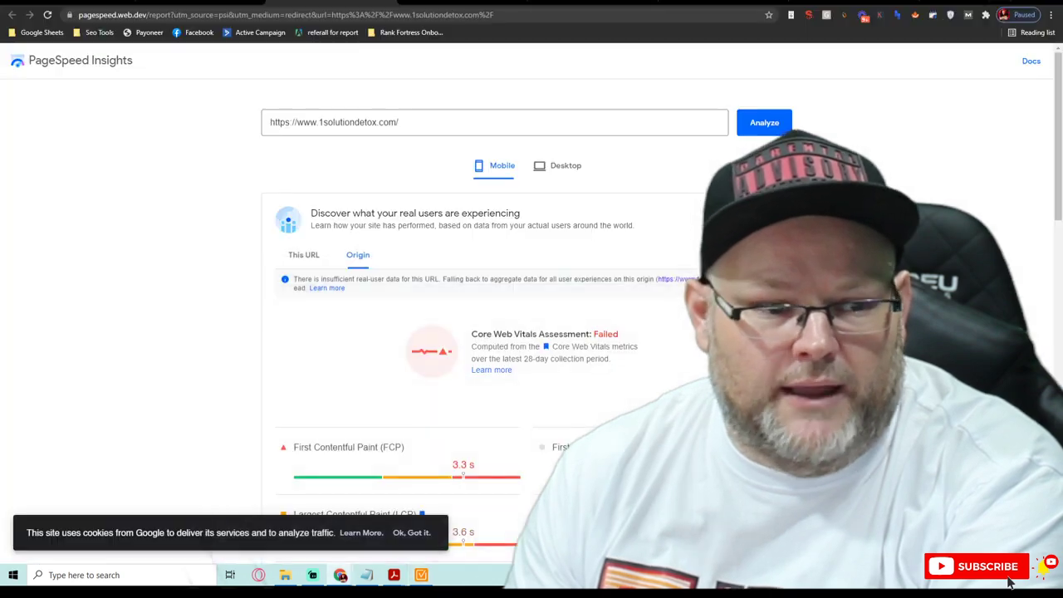
scroll("down", 3)
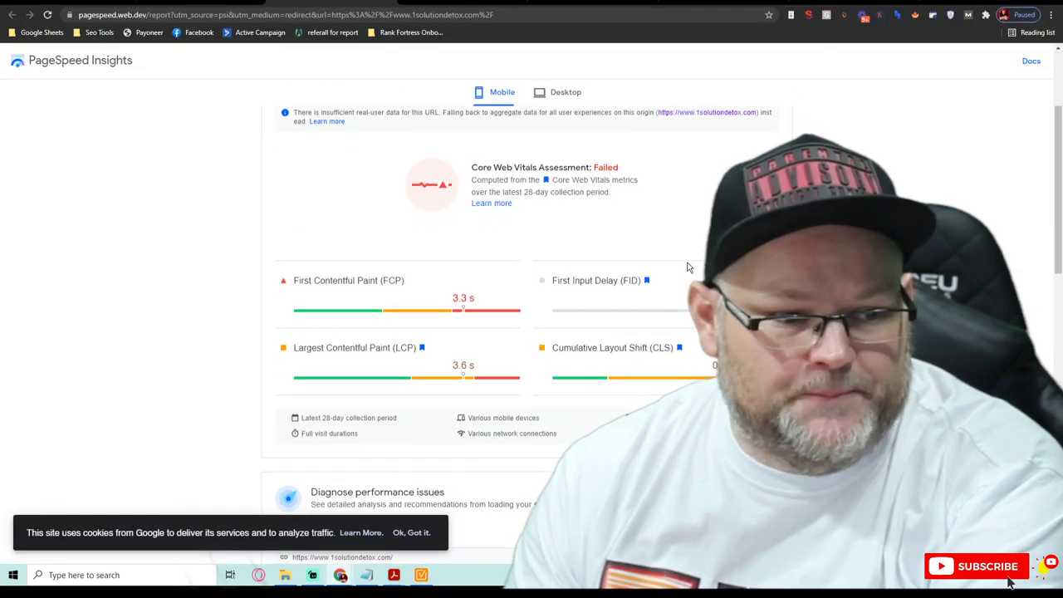
scroll("down", 3)
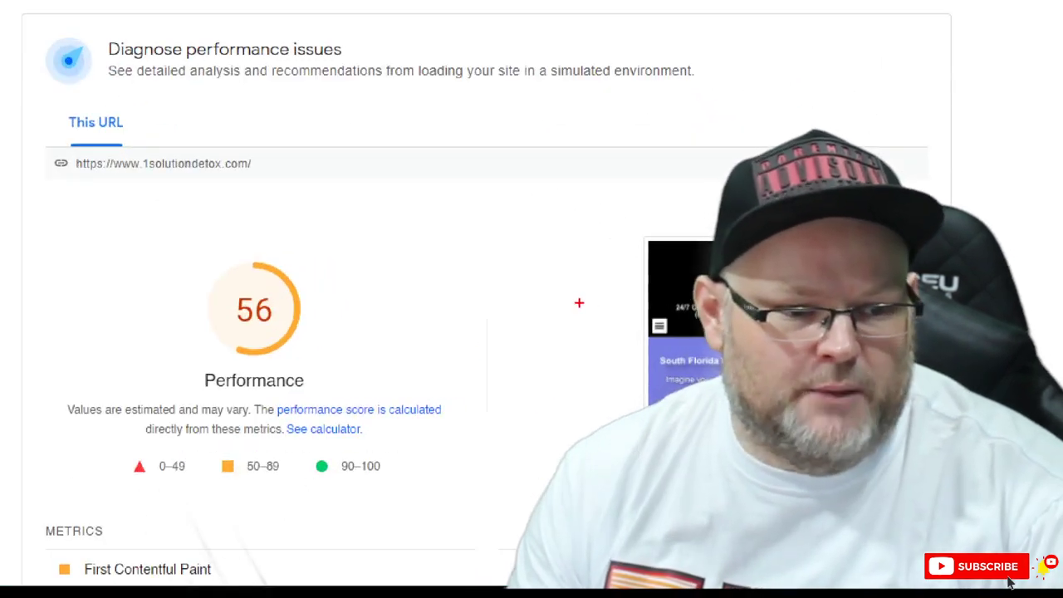
scroll("down", 3)
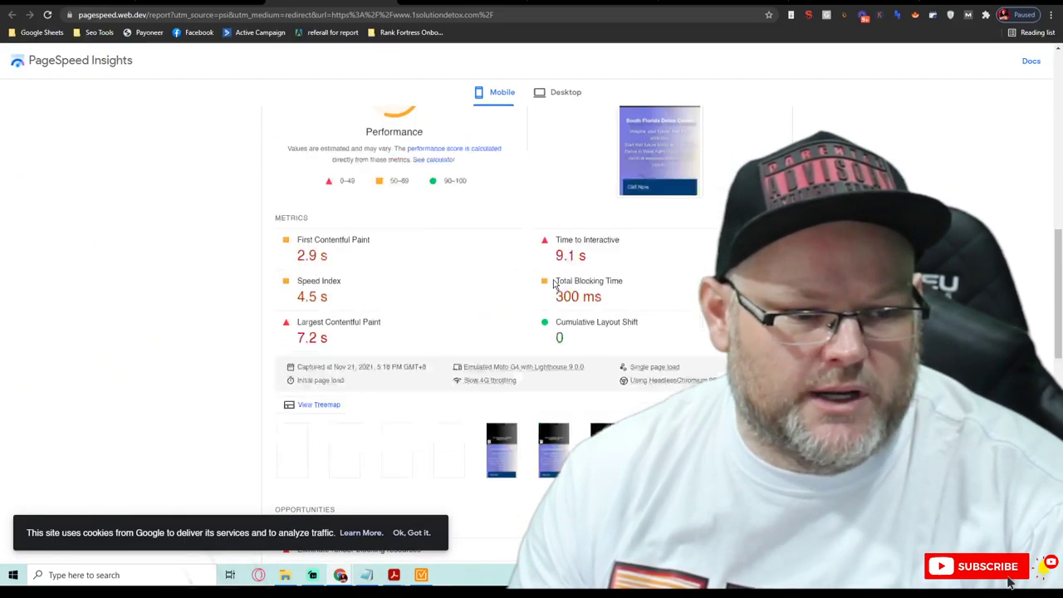
scroll("down", 3)
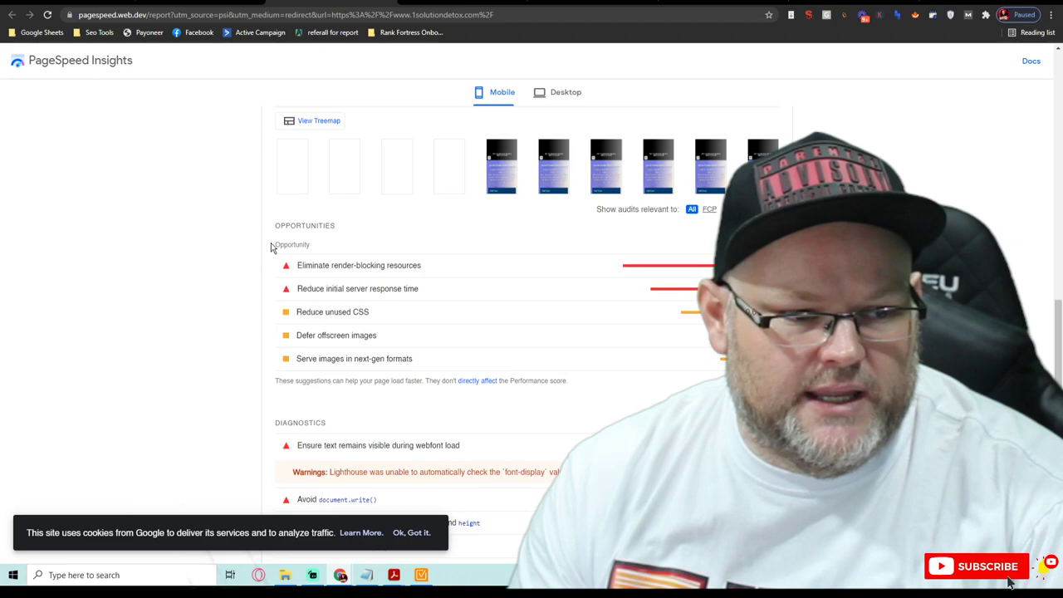
scroll("down", 3)
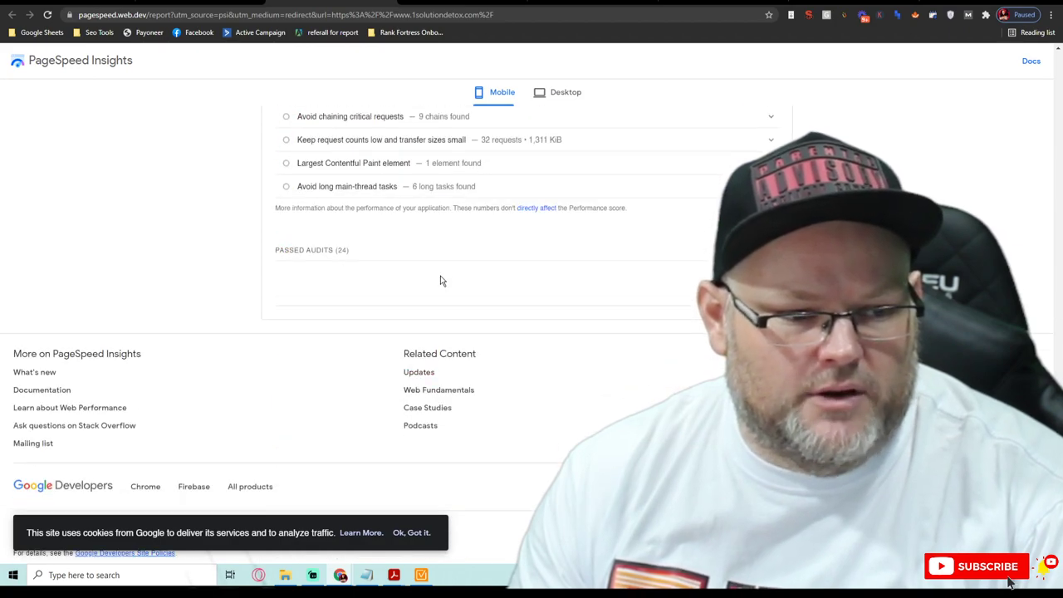
scroll("up", 3)
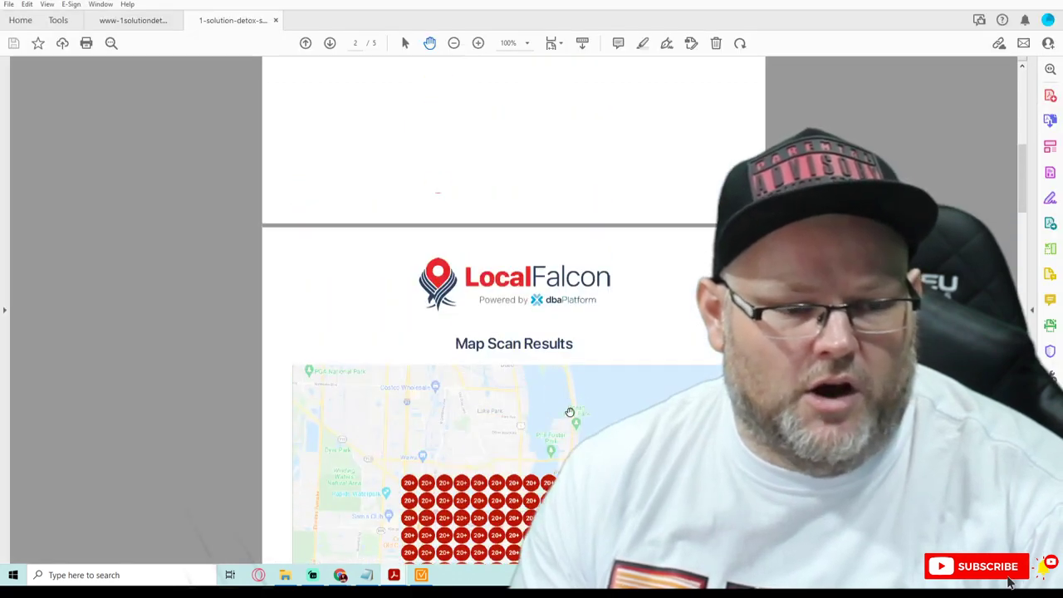
- Scroll through the Local Falcon map scan and competitor ranking pages, then minimize Acrobat Reader
scroll("up", 3)
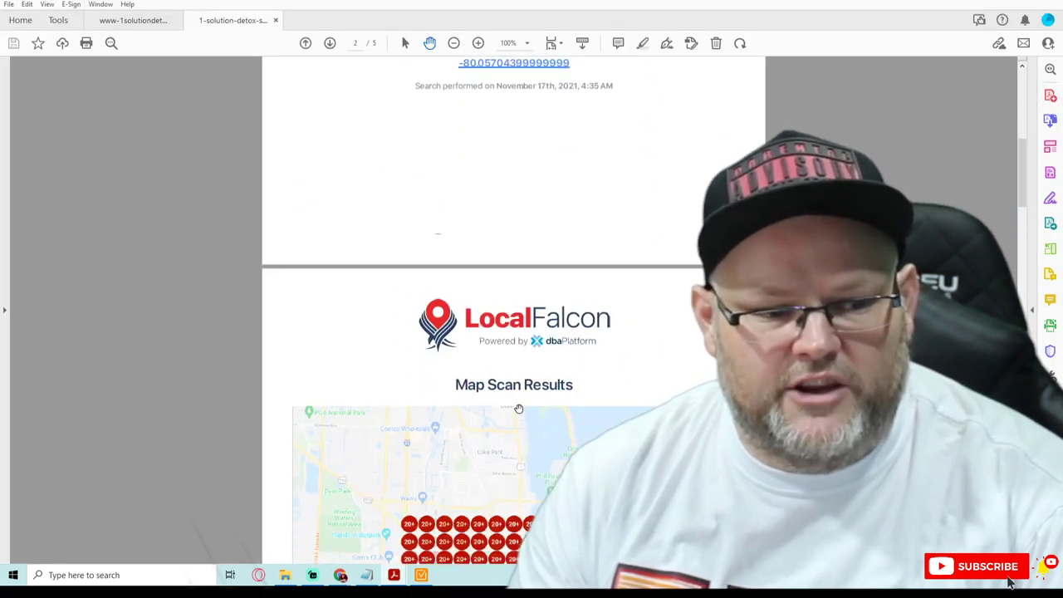
scroll("down", 3)
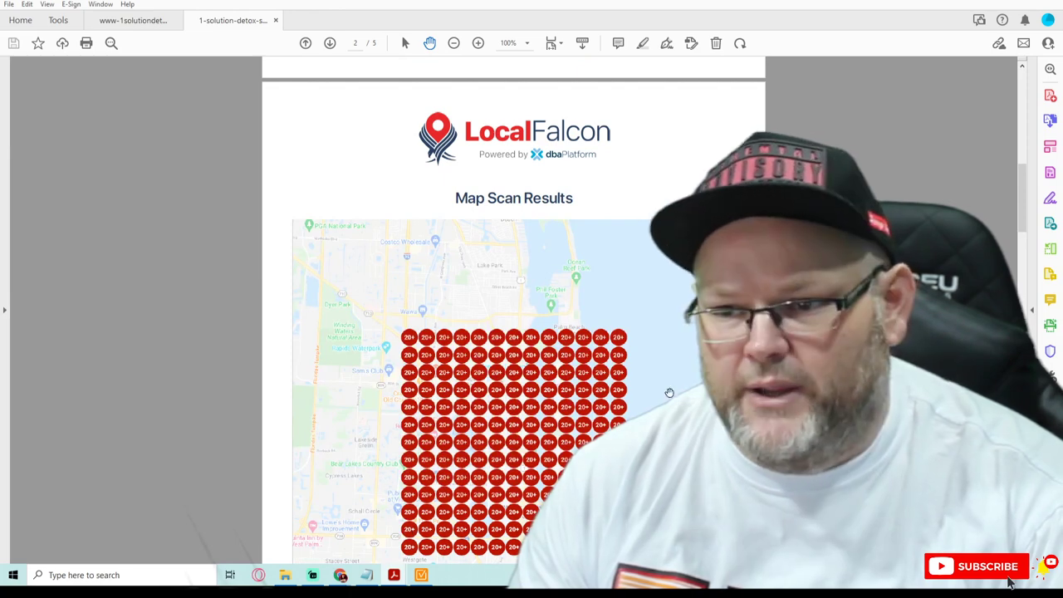
scroll("up", 3)
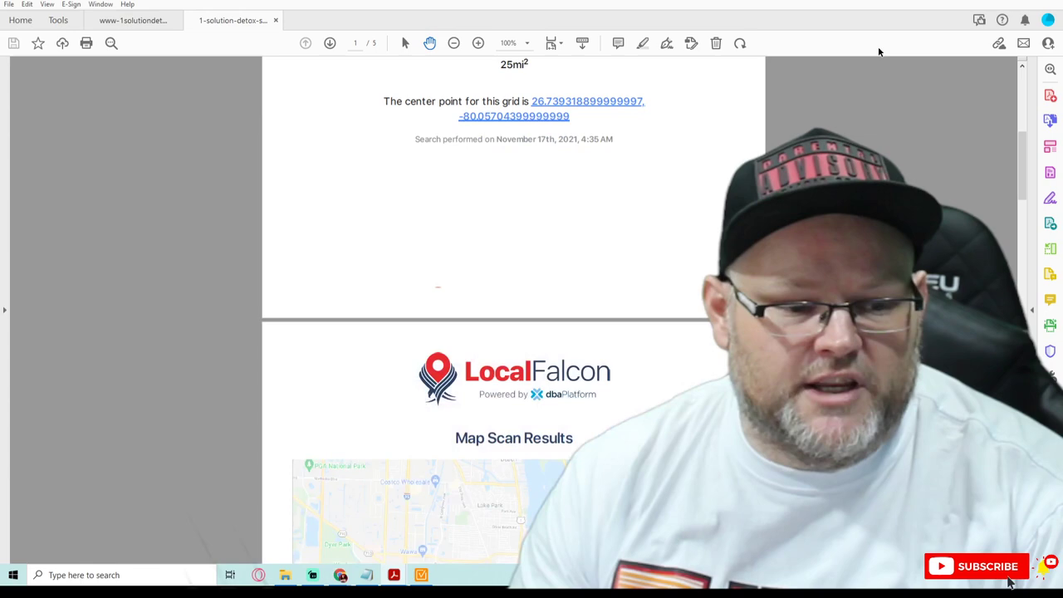
scroll("down", 3)
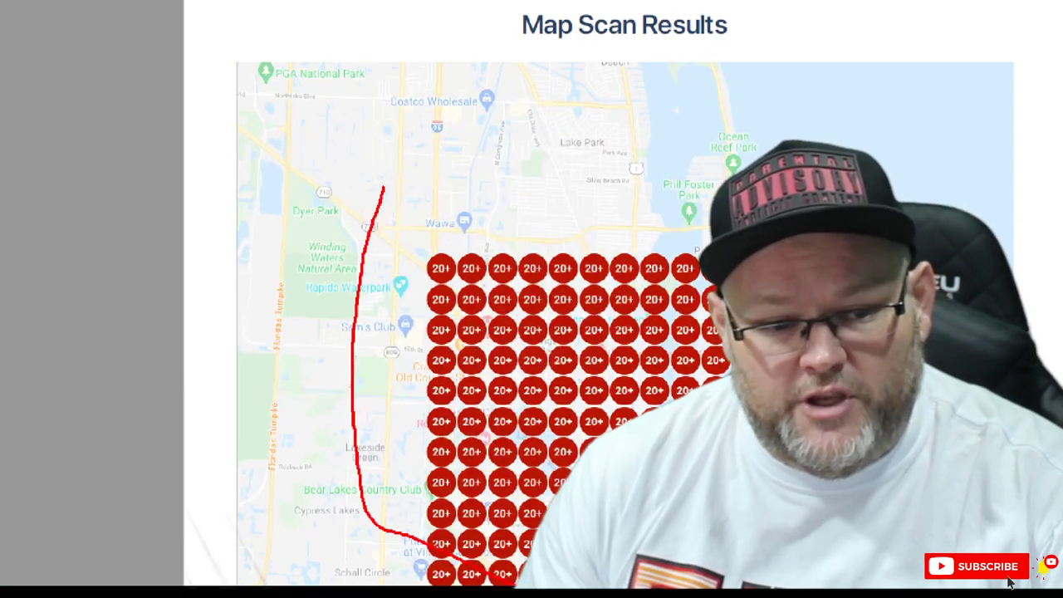
key("Escape")
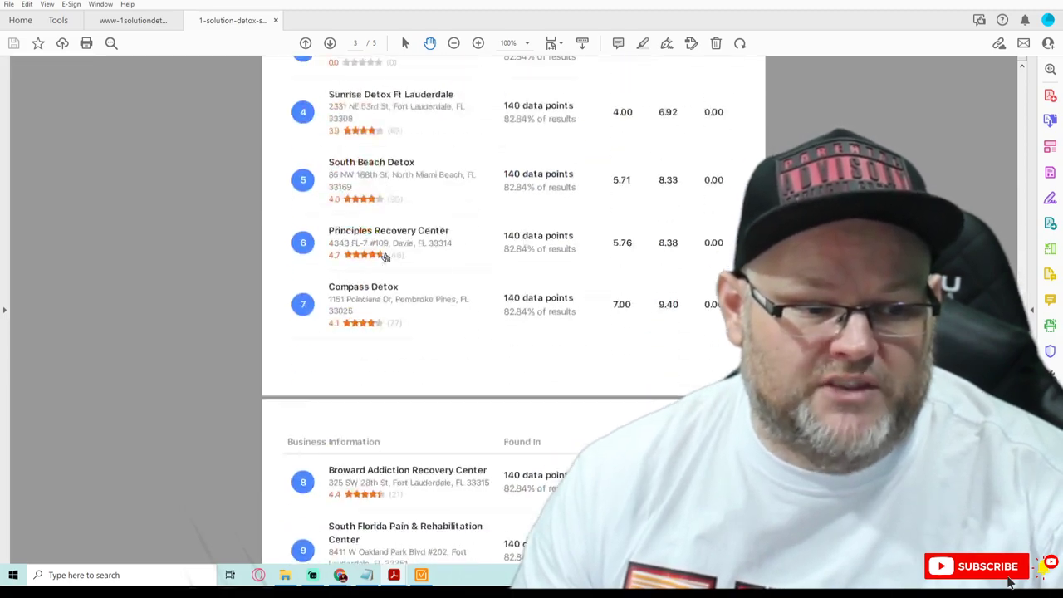
left_click(330, 42)
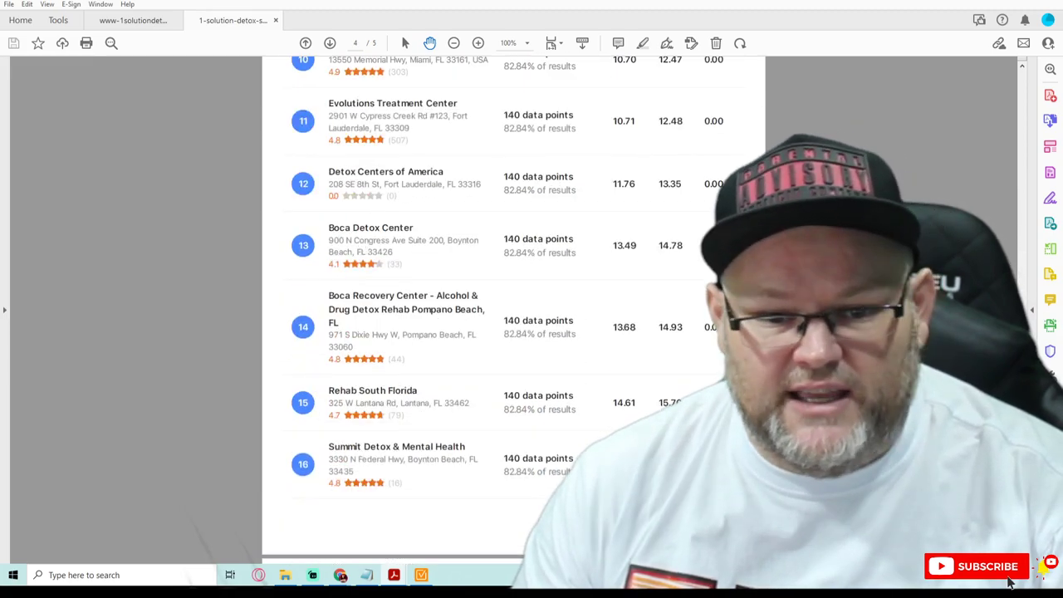
scroll("up", 3)
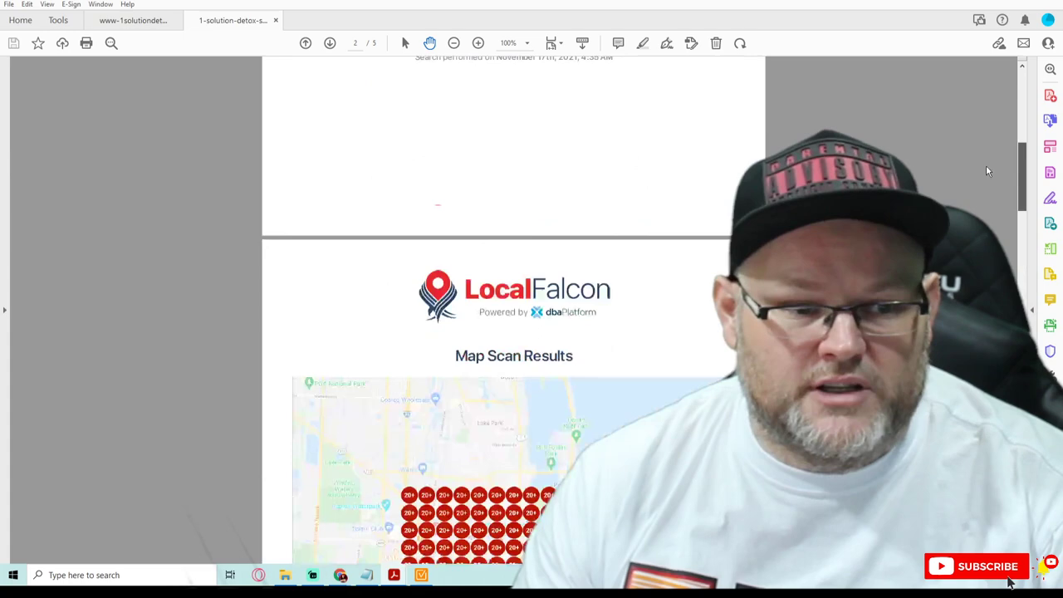
scroll("down", 3)
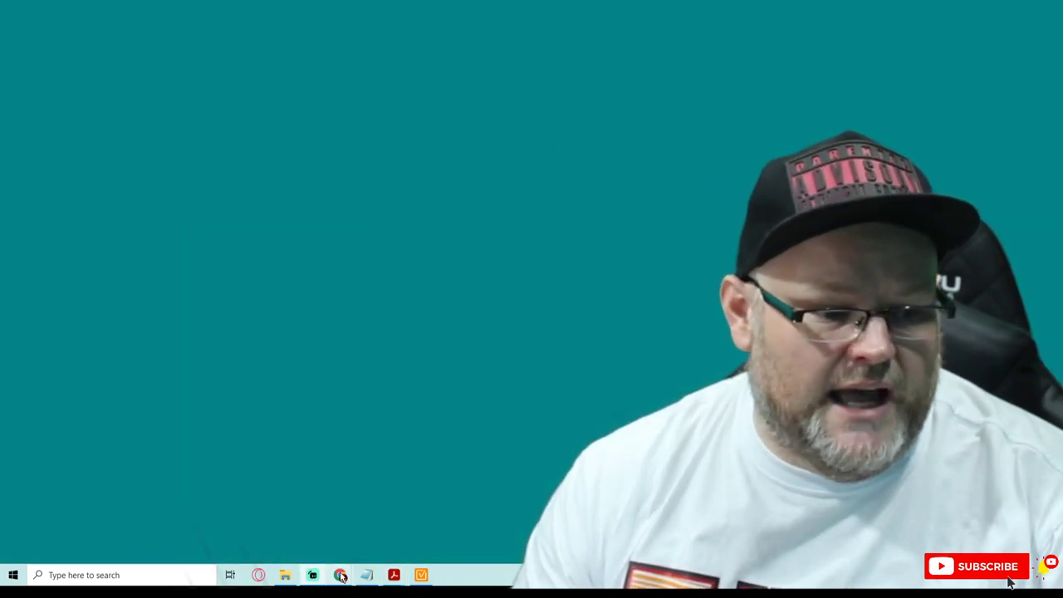
- Bring Chrome forward and scroll rankfortress.com to the Search Engine Optimization Package pricing
left_click(340, 574)
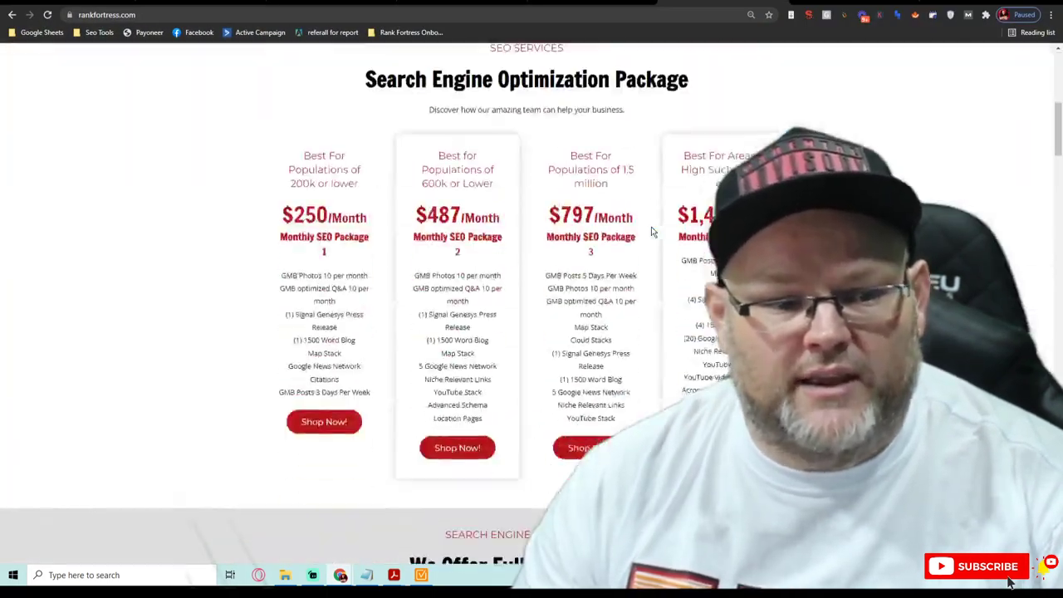
scroll("down", 3)
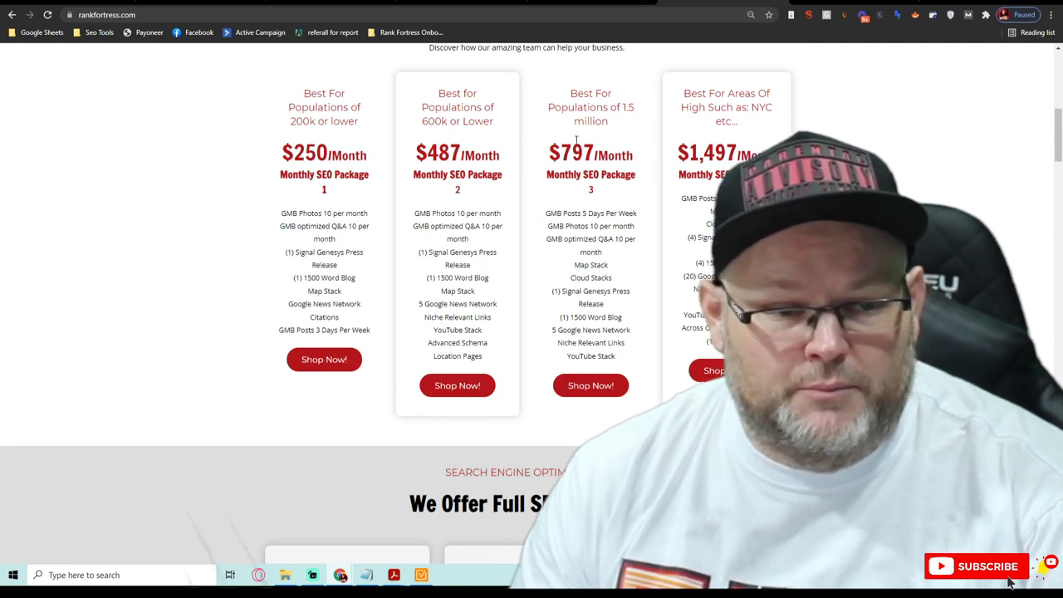
scroll("up", 3)
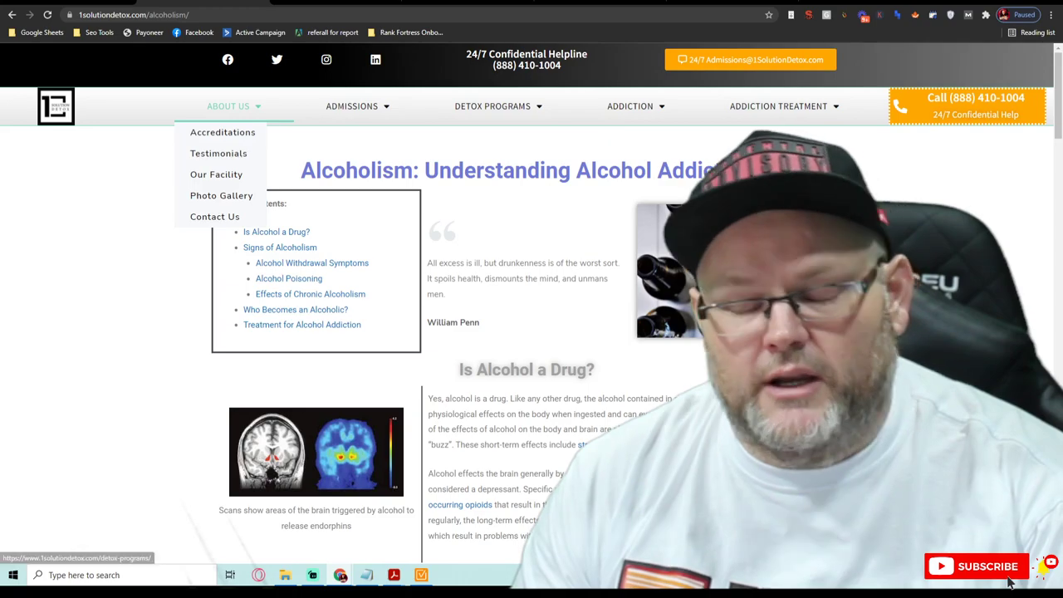
- Scroll through the 1solutiondetox.com /alcoholism/ article content and back up
scroll("down", 3)
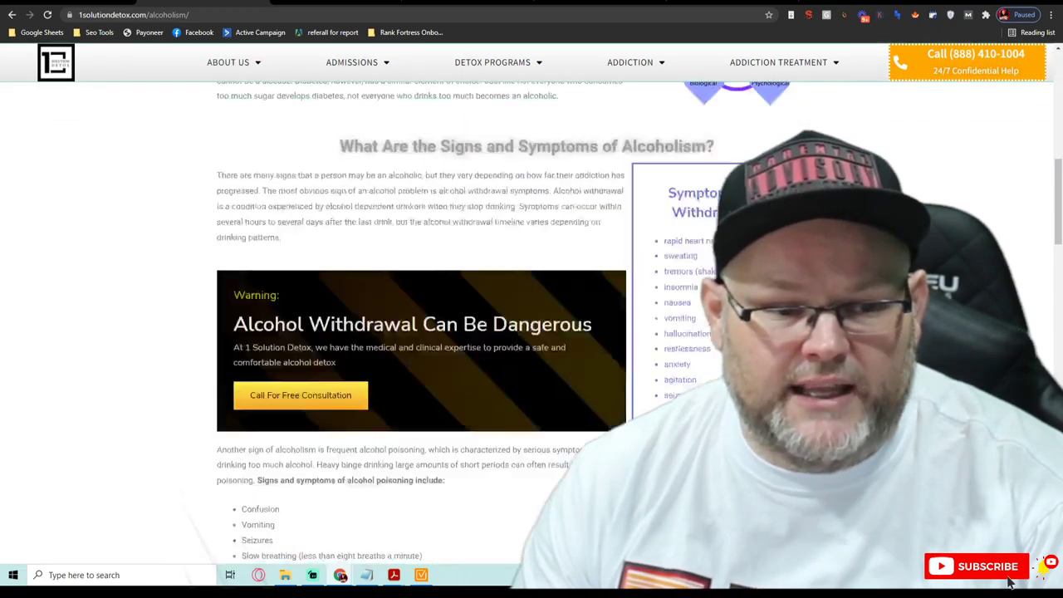
scroll("down", 3)
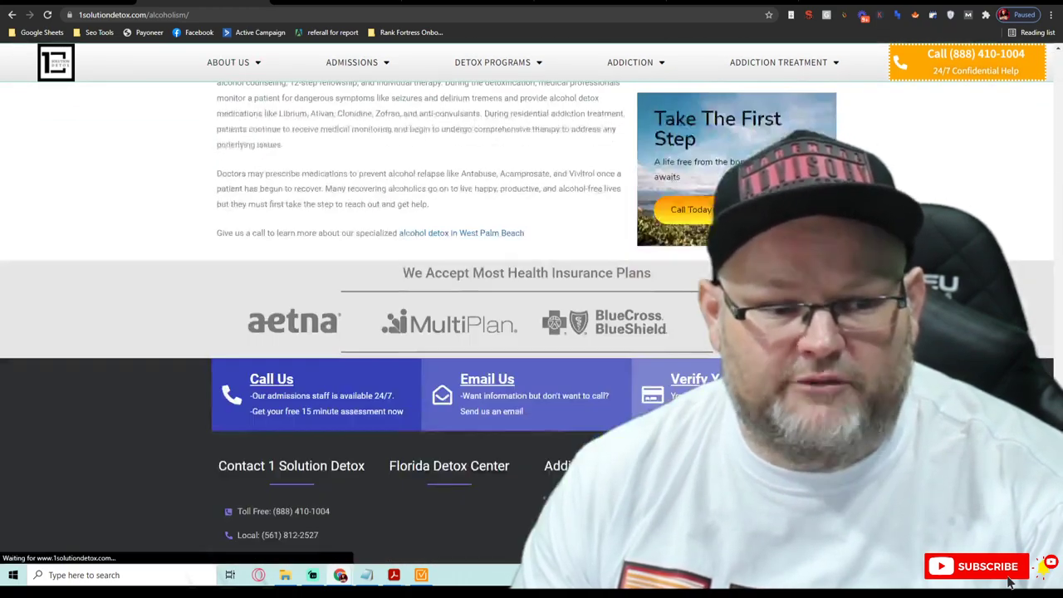
scroll("up", 3)
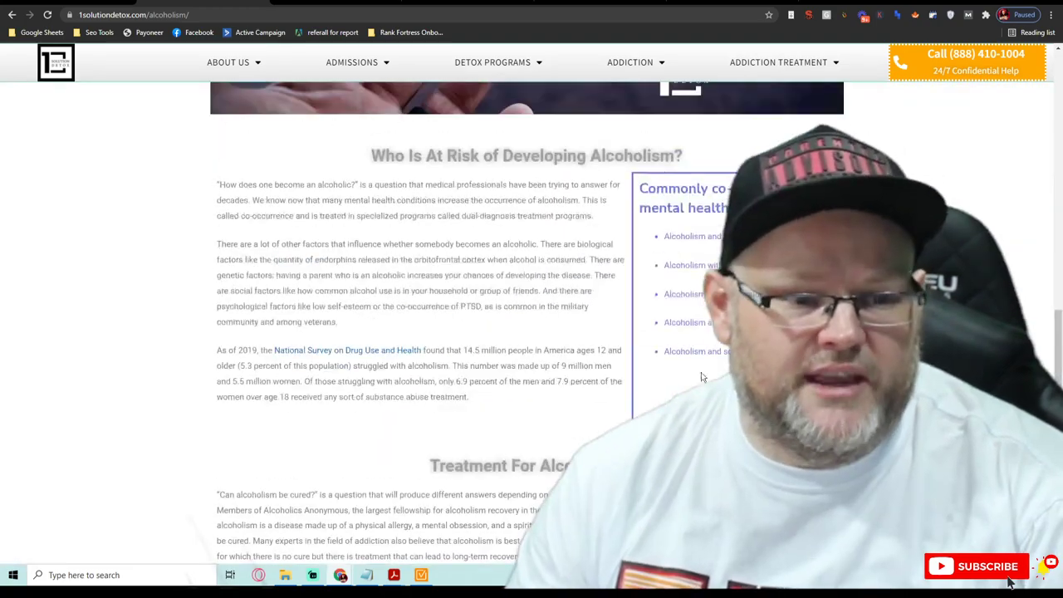
scroll("up", 3)
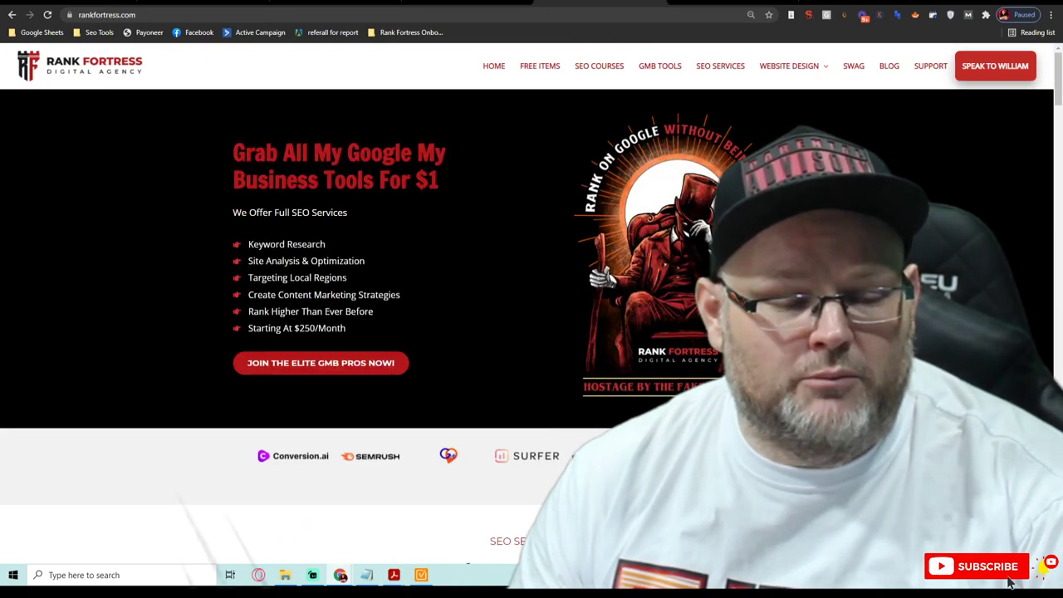
- Scroll down the Rank Fortress homepage through its services and member group sections
scroll("down", 3)
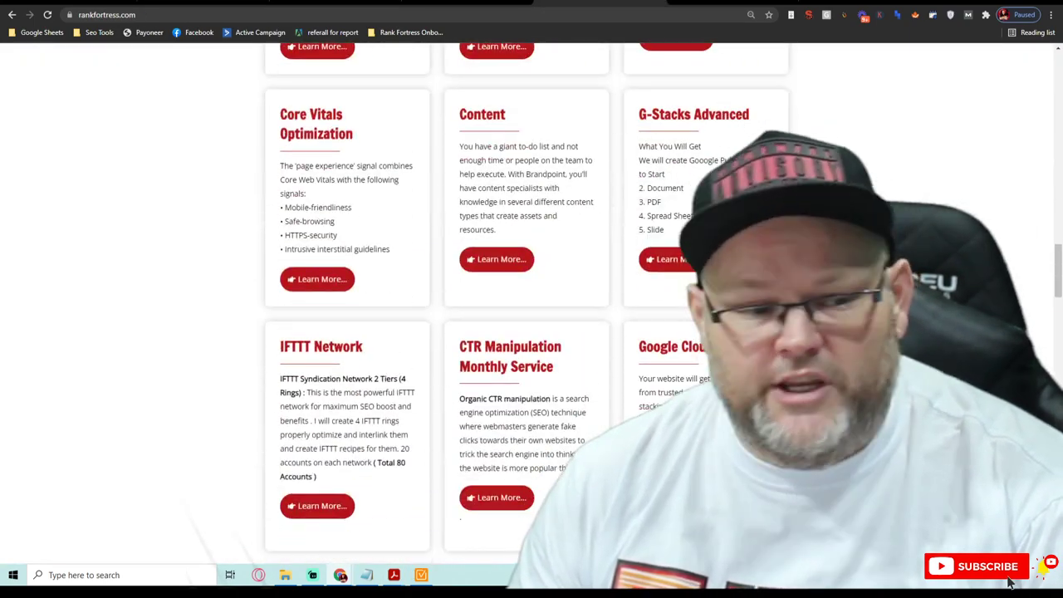
scroll("down", 3)
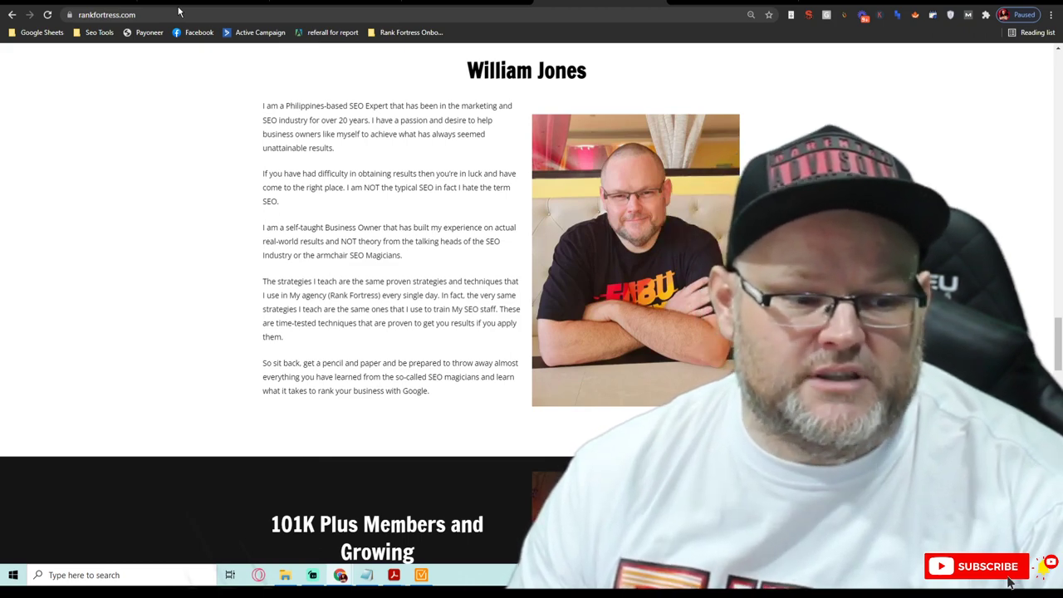
scroll("down", 3)
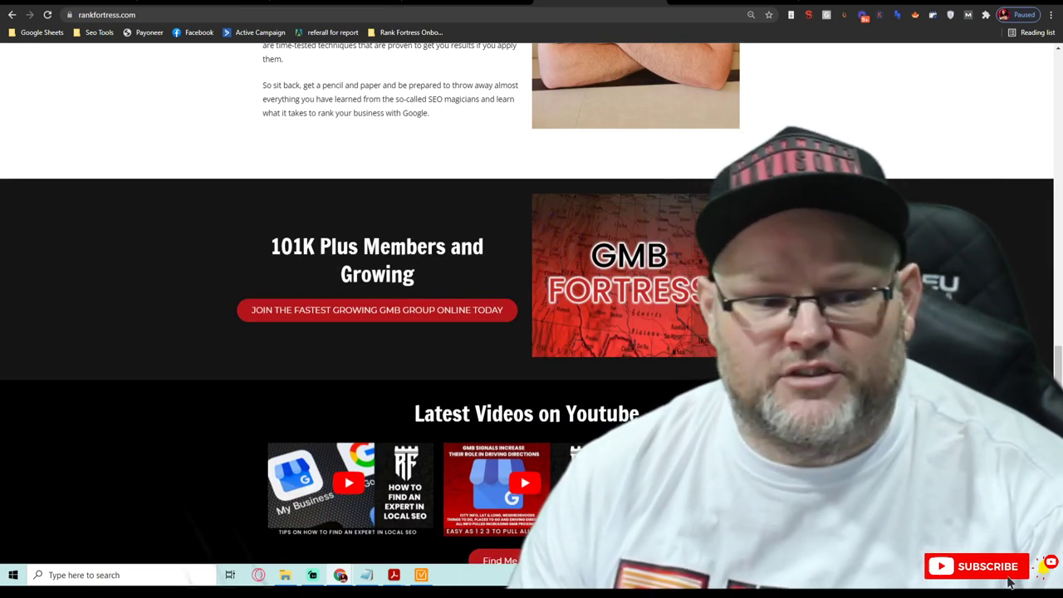
scroll("down", 3)
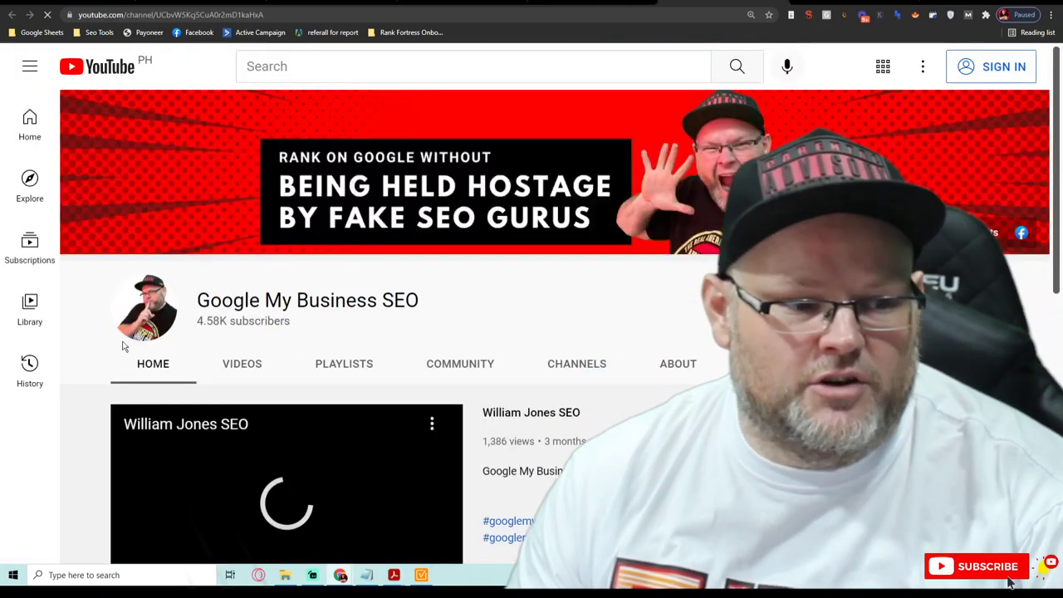
- Show the Google My Business SEO channel's Videos list and scroll through the uploads
left_click(242, 363)
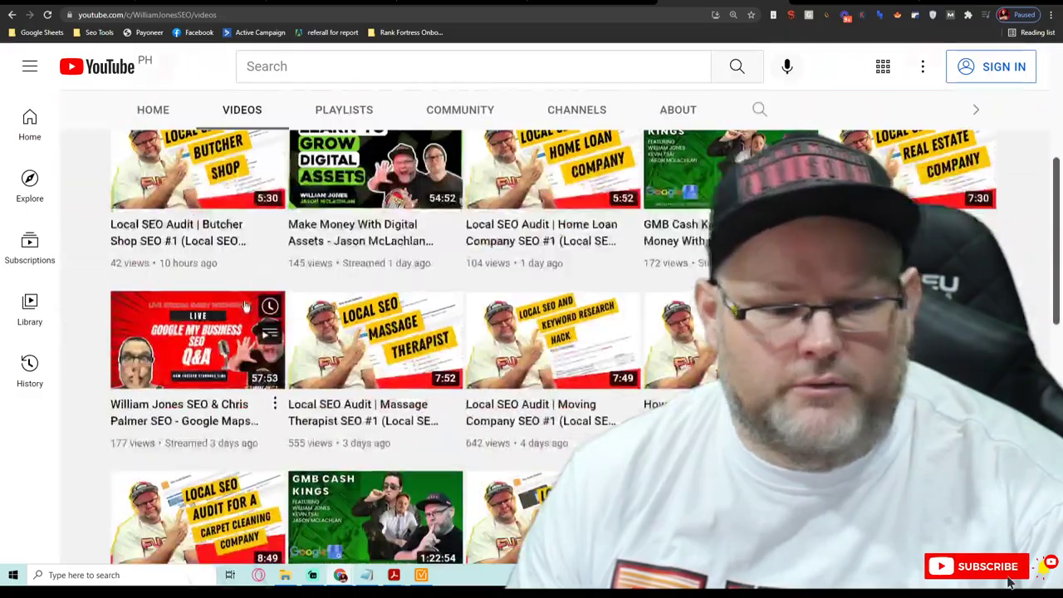
scroll("down", 3)
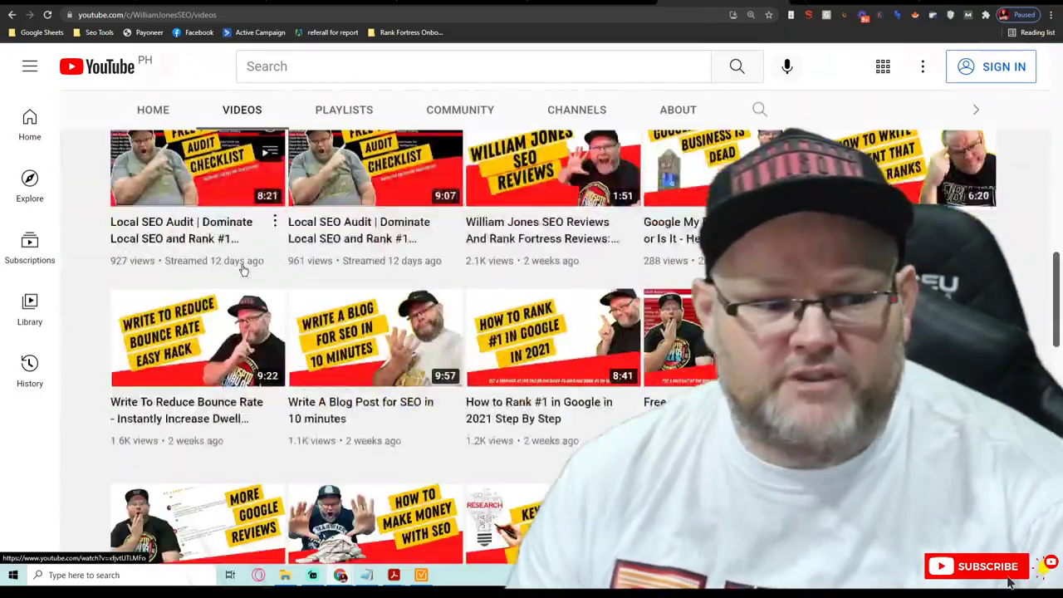
scroll("down", 3)
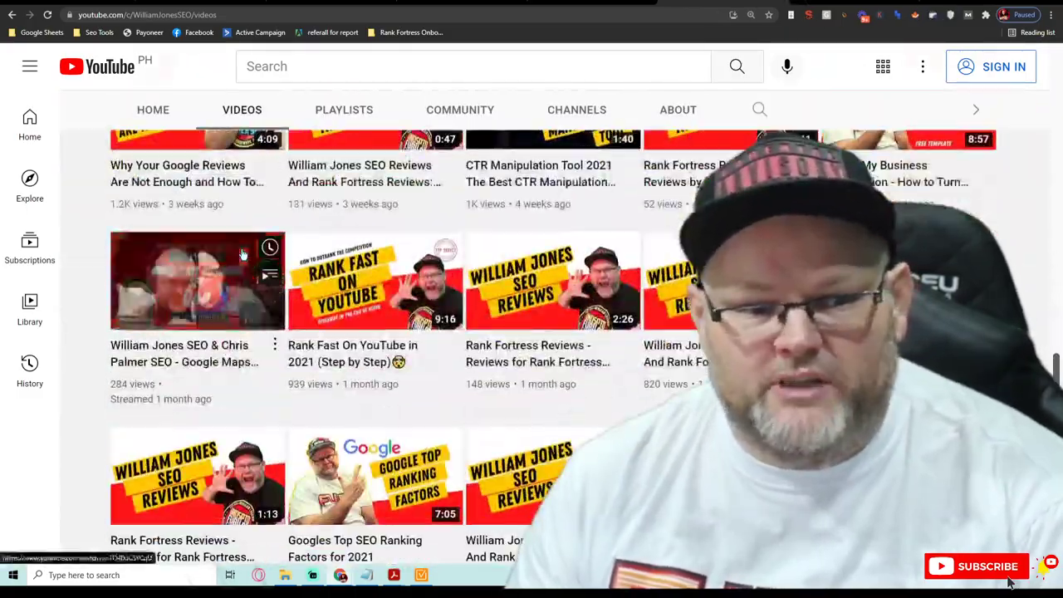
scroll("up", 3)
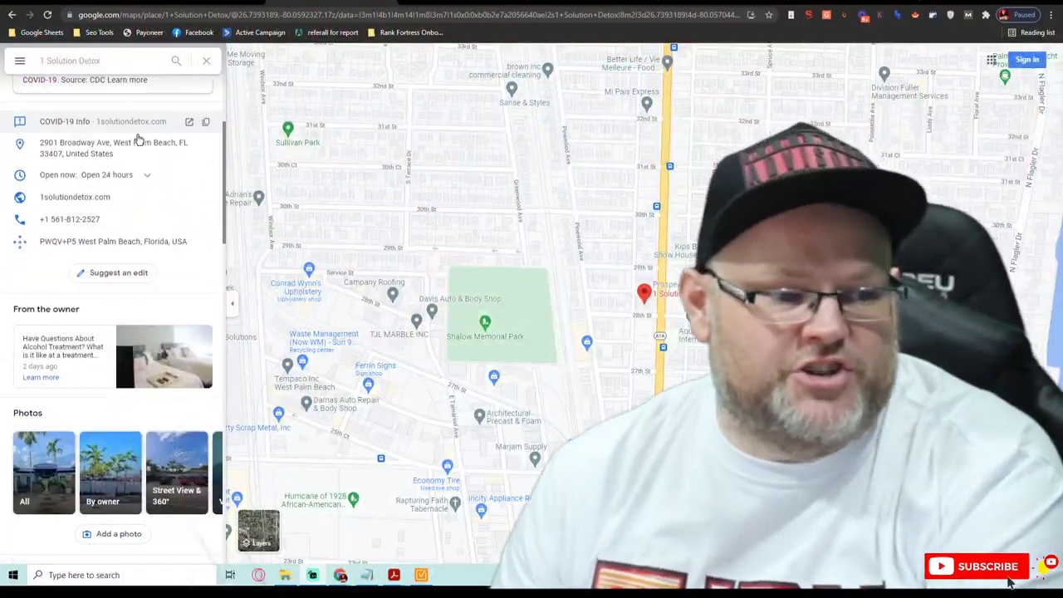
- Scroll the 1 Solution Detox Maps panel through address, owner posts, 4.6-star reviews and web results
scroll("down", 3)
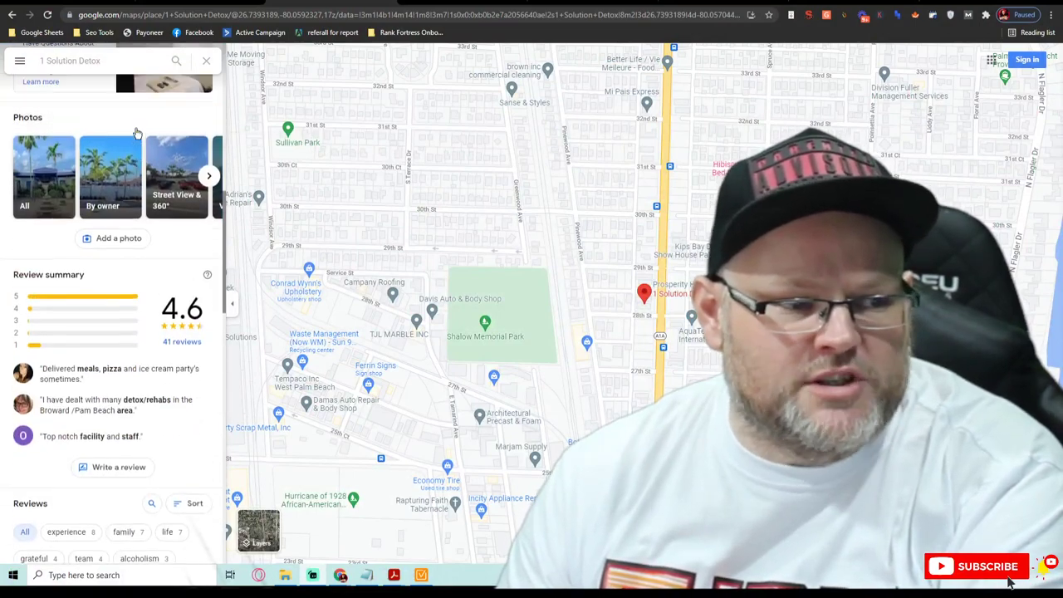
scroll("up", 3)
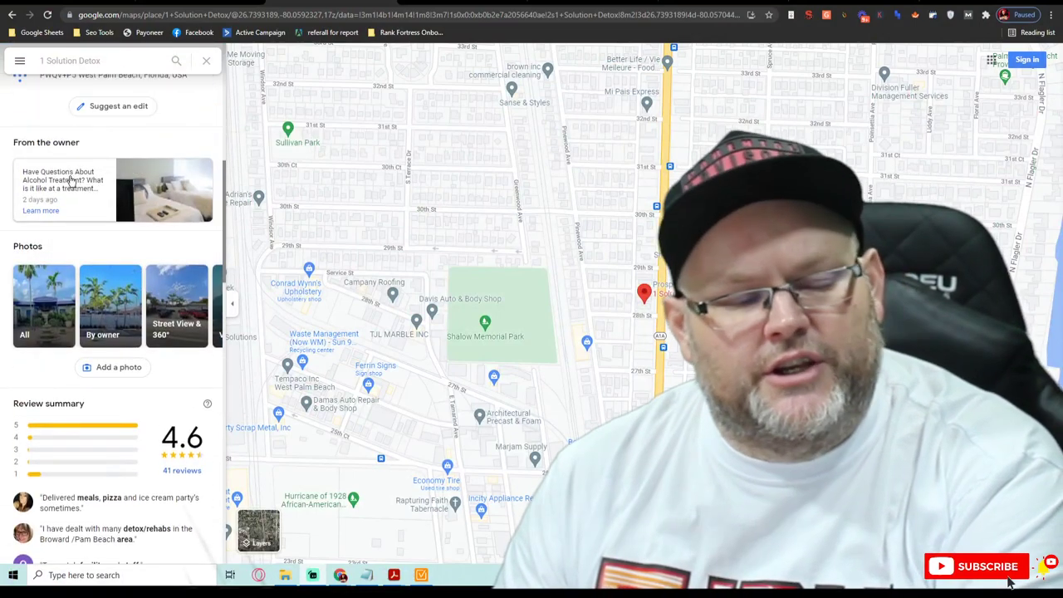
scroll("down", 3)
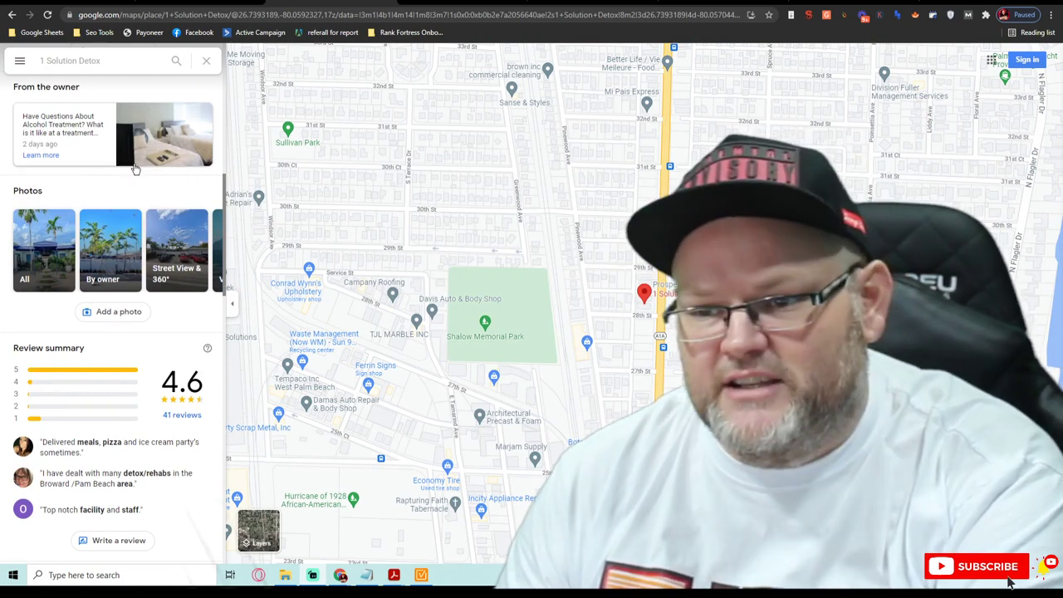
scroll("up", 3)
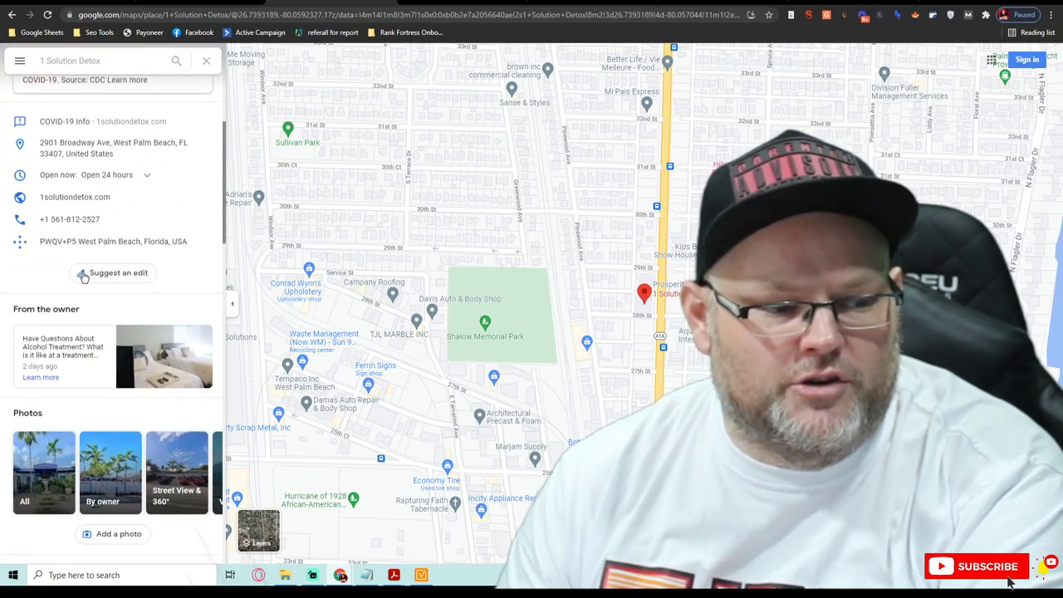
scroll("down", 3)
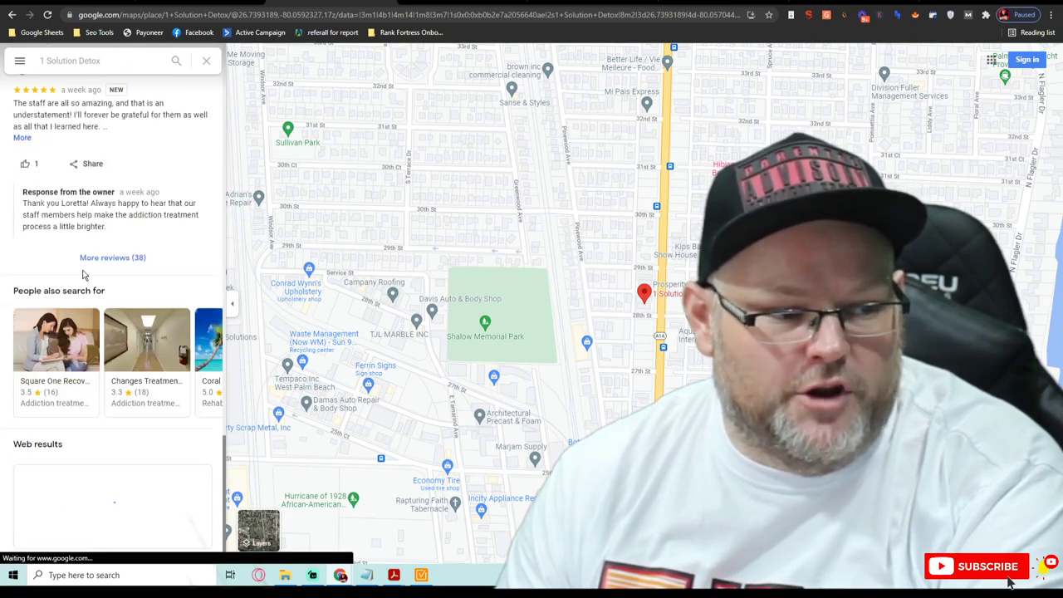
scroll("down", 3)
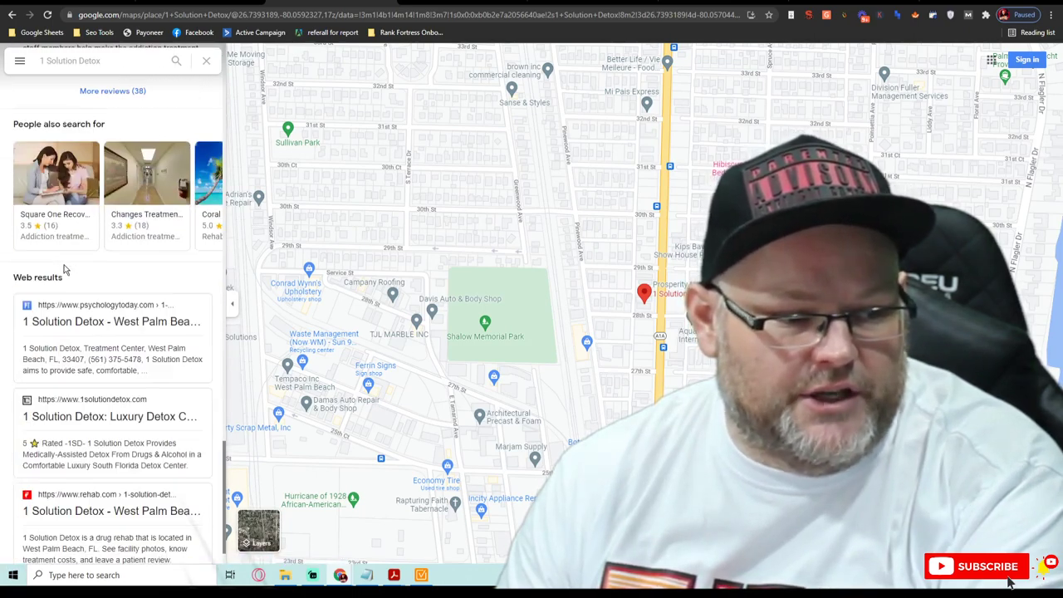
scroll("down", 3)
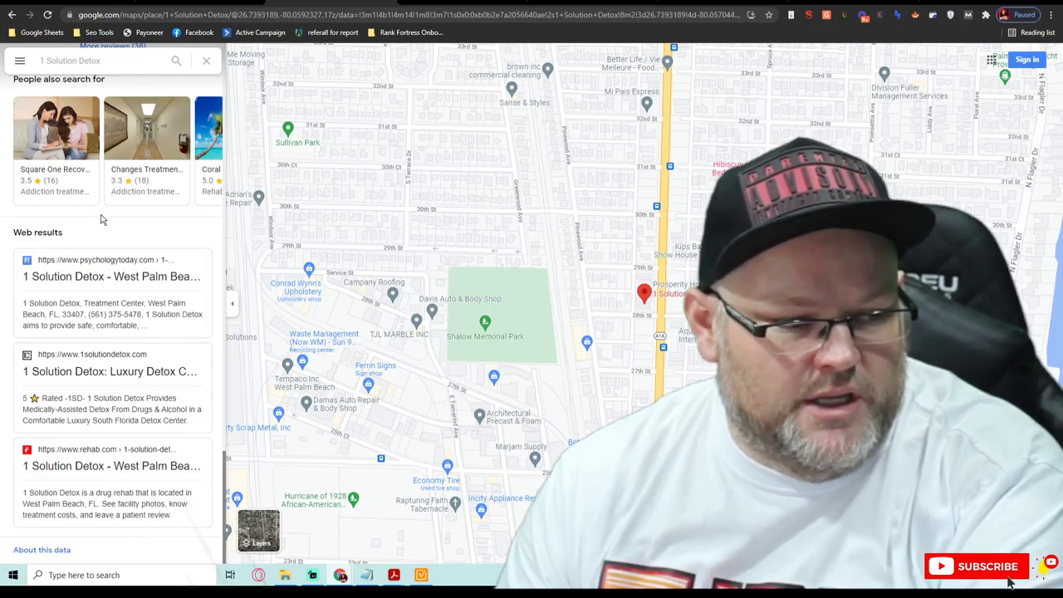
scroll("down", 3)
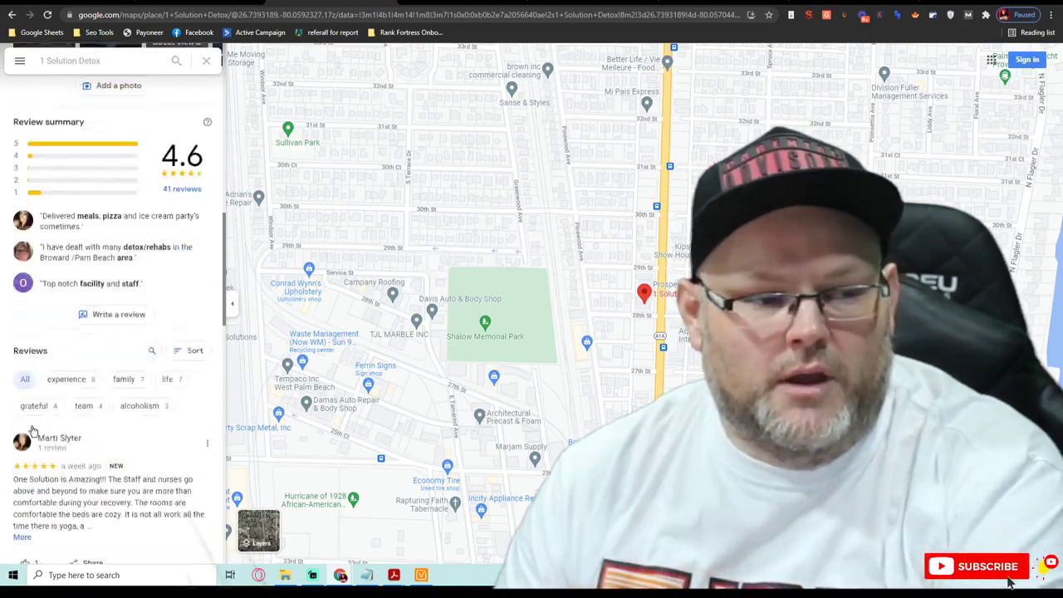
scroll("up", 3)
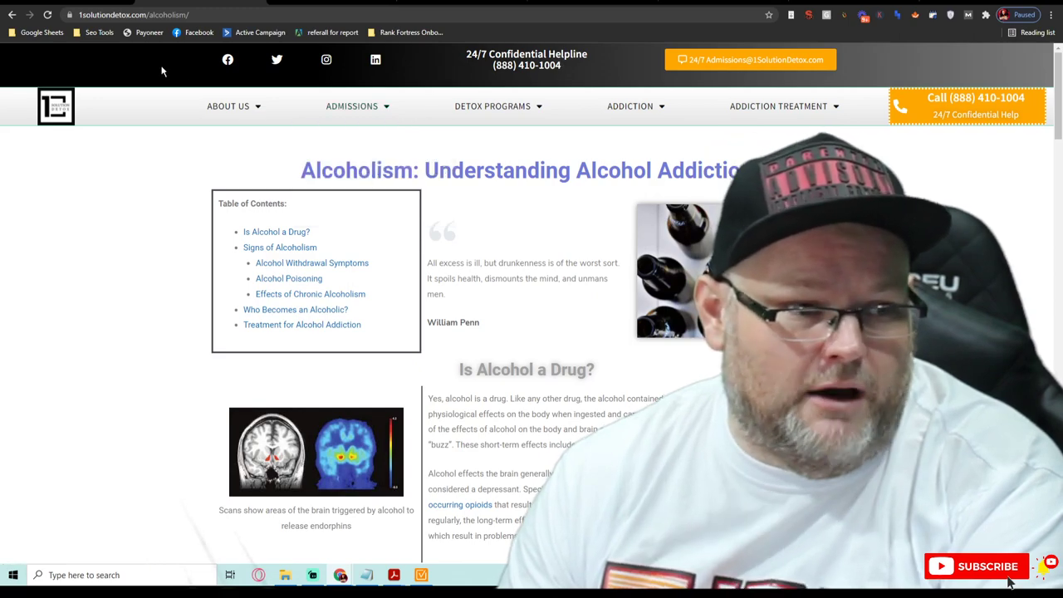
- Return to the 1 Solution Detox homepage via the logo, review its sections, then focus the address bar
left_click(56, 99)
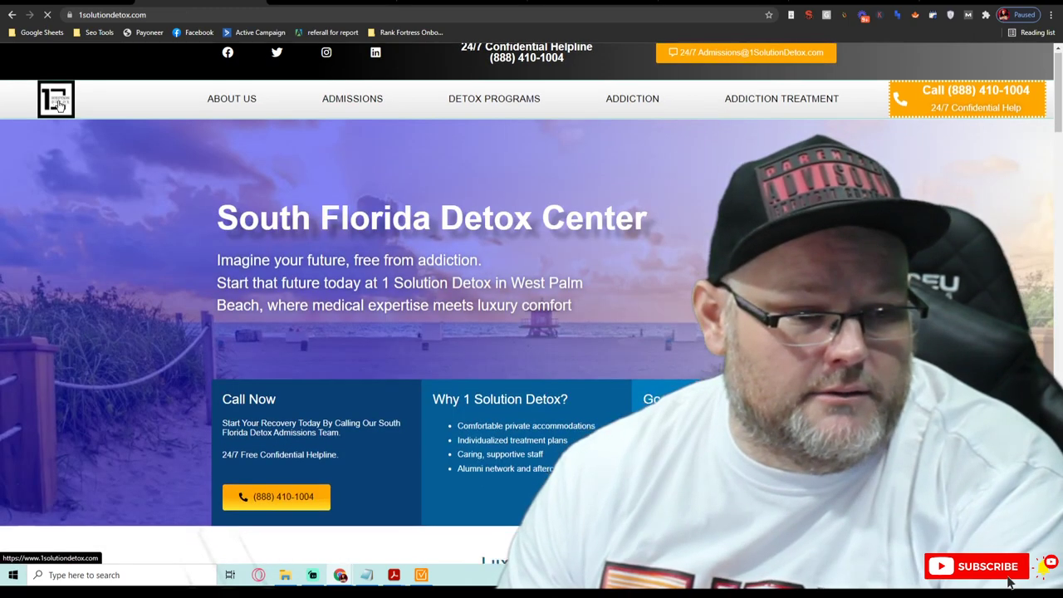
scroll("down", 3)
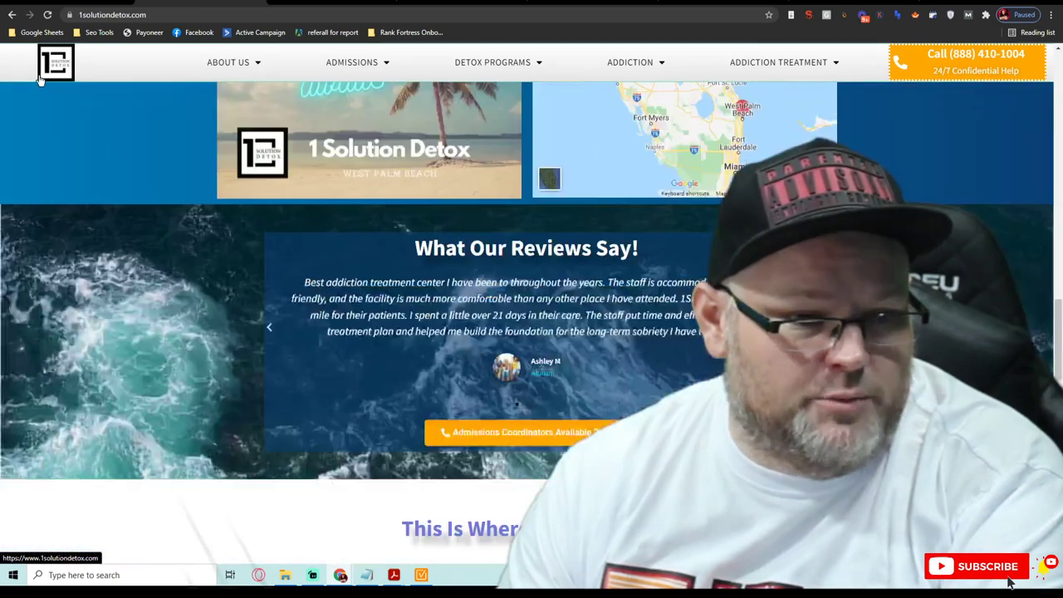
scroll("up", 3)
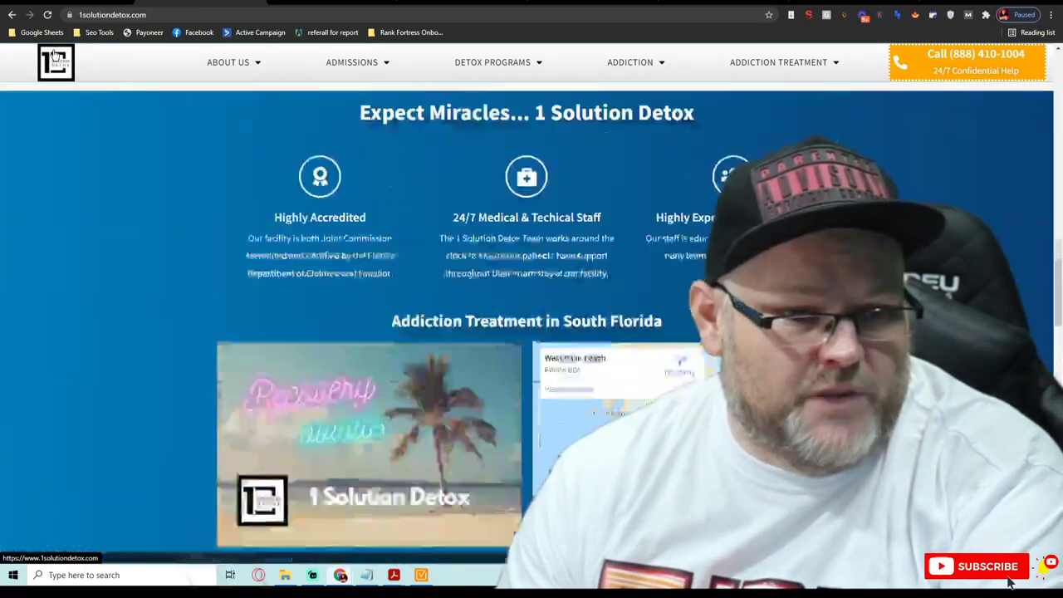
scroll("up", 3)
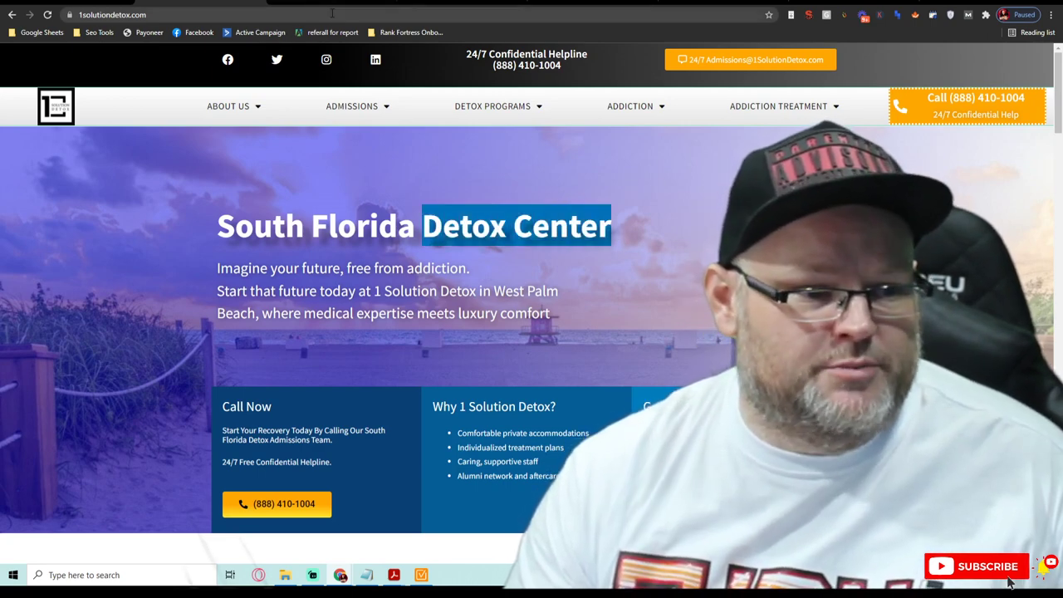
left_click(108, 14)
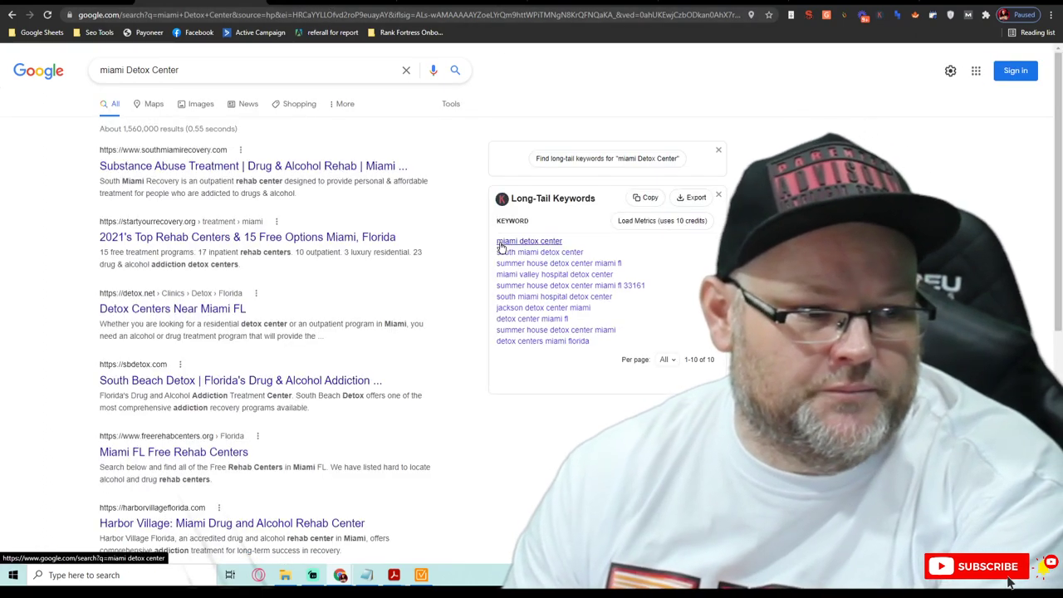
- Search Google for 'miami Detox Center' and open the top result, South Miami Recovery
left_click(662, 220)
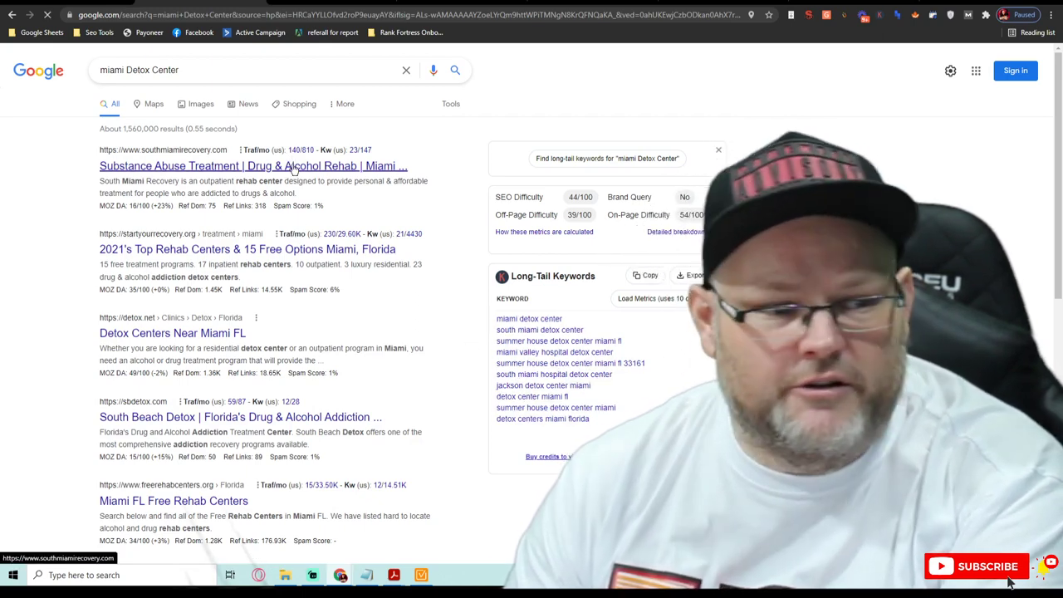
left_click(253, 166)
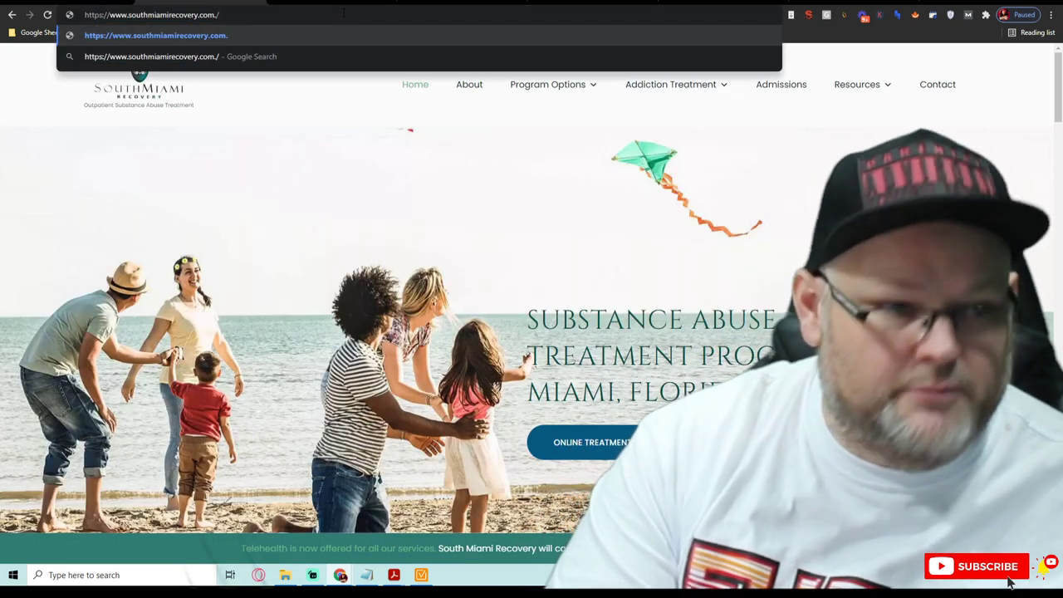
type("sj")
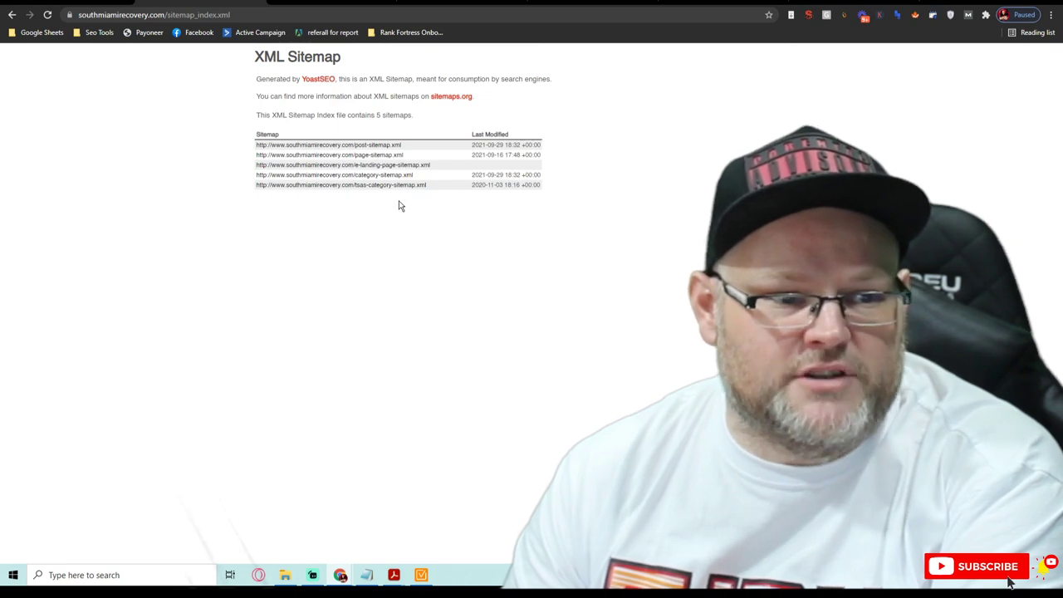
left_click(329, 154)
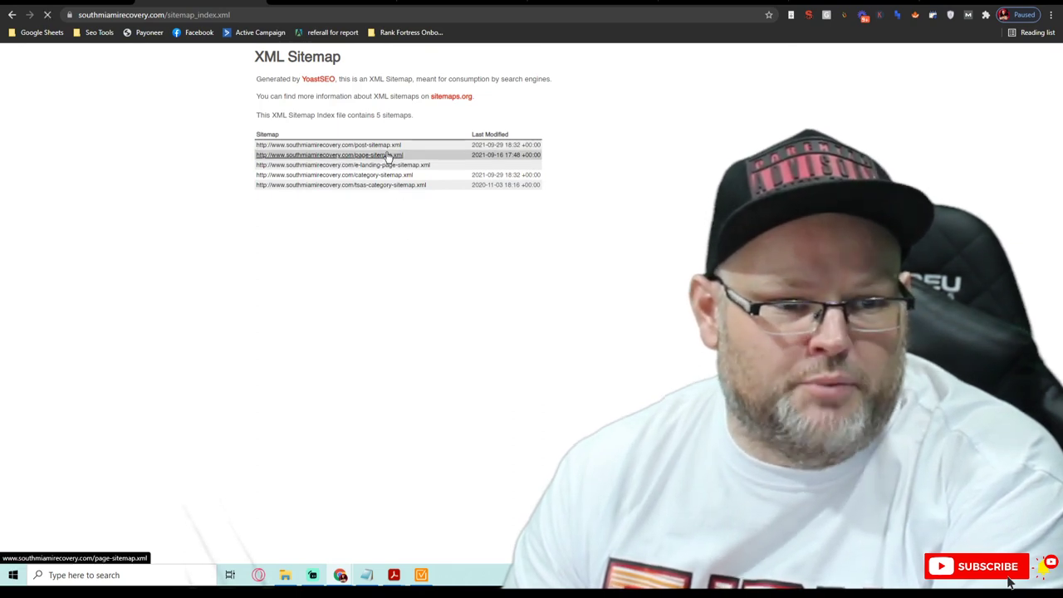
left_click(329, 154)
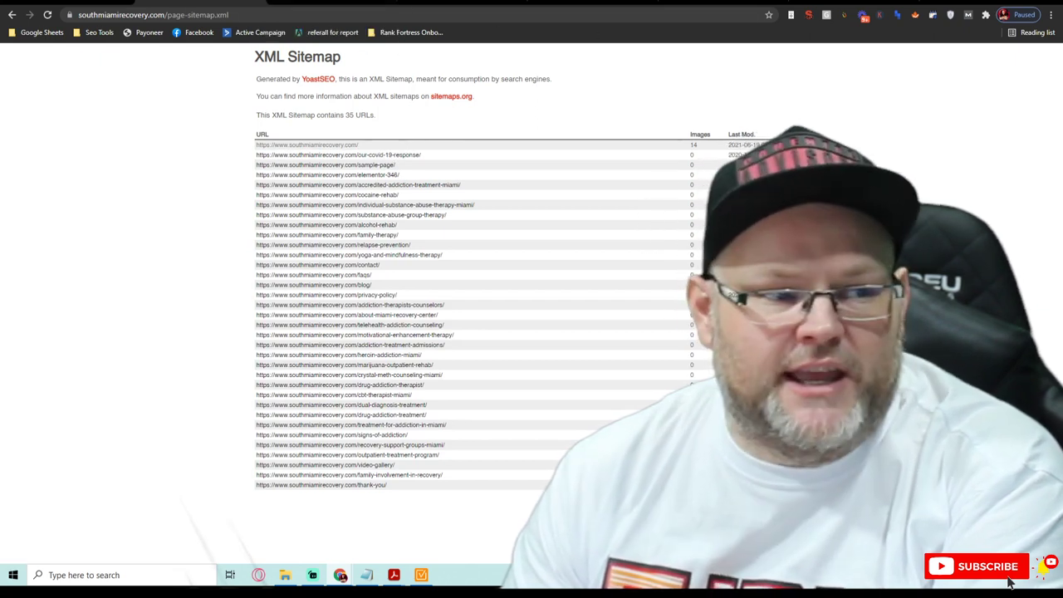
left_click(14, 15)
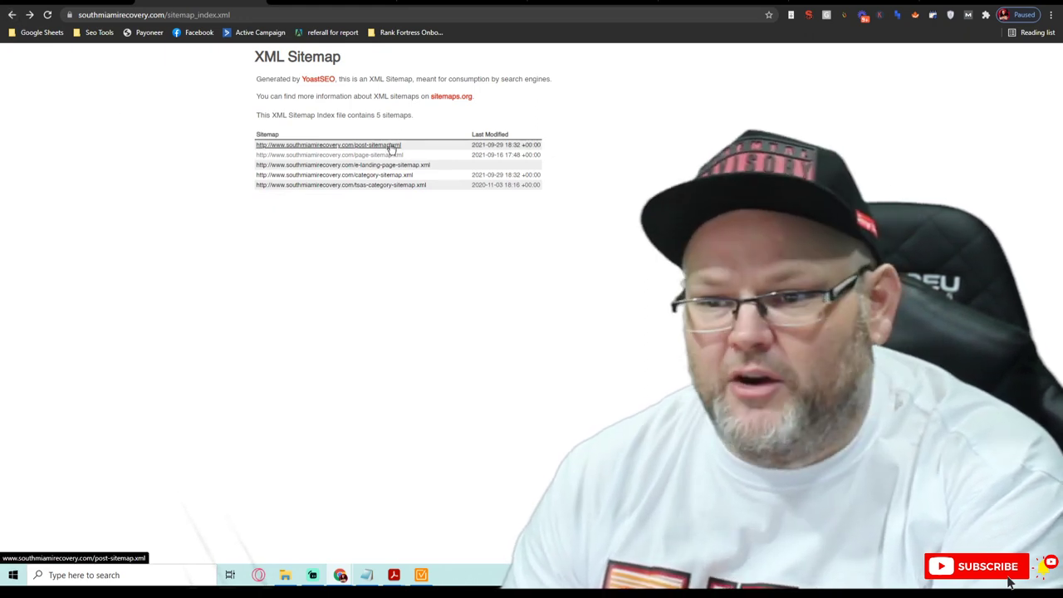
left_click(327, 145)
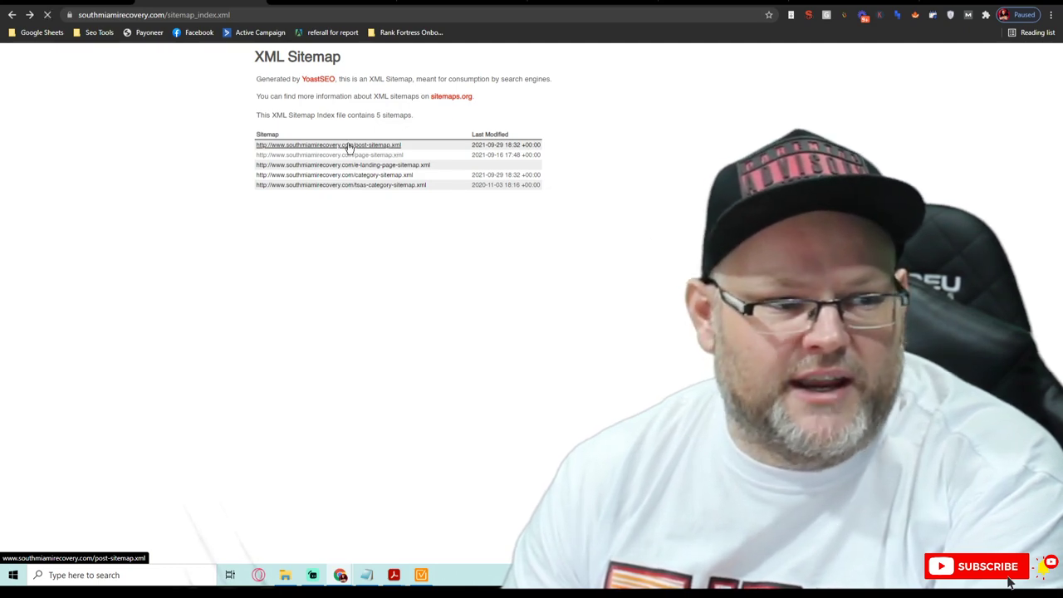
left_click(328, 144)
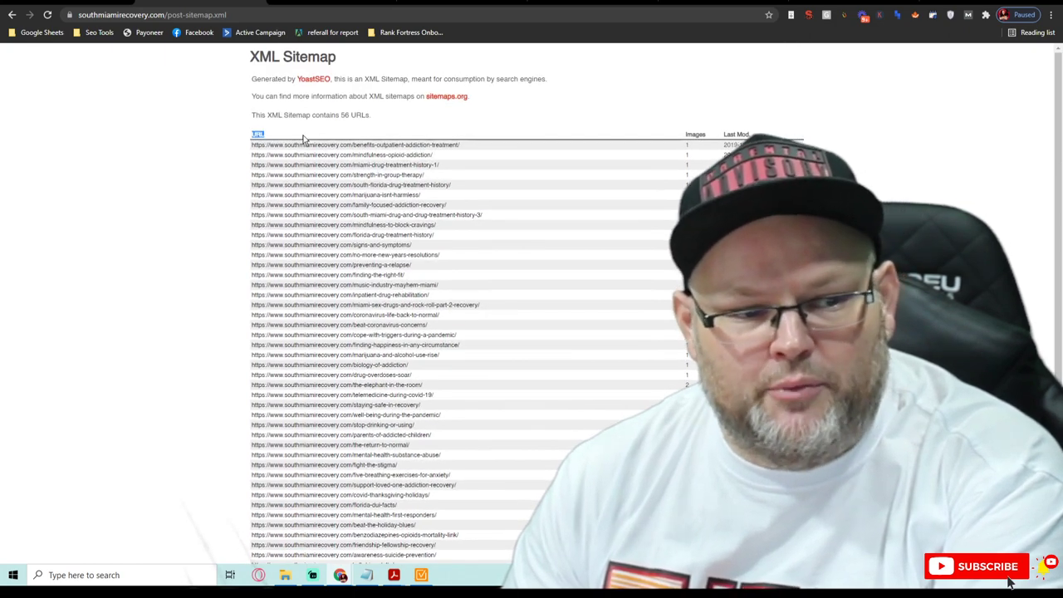
scroll("down", 3)
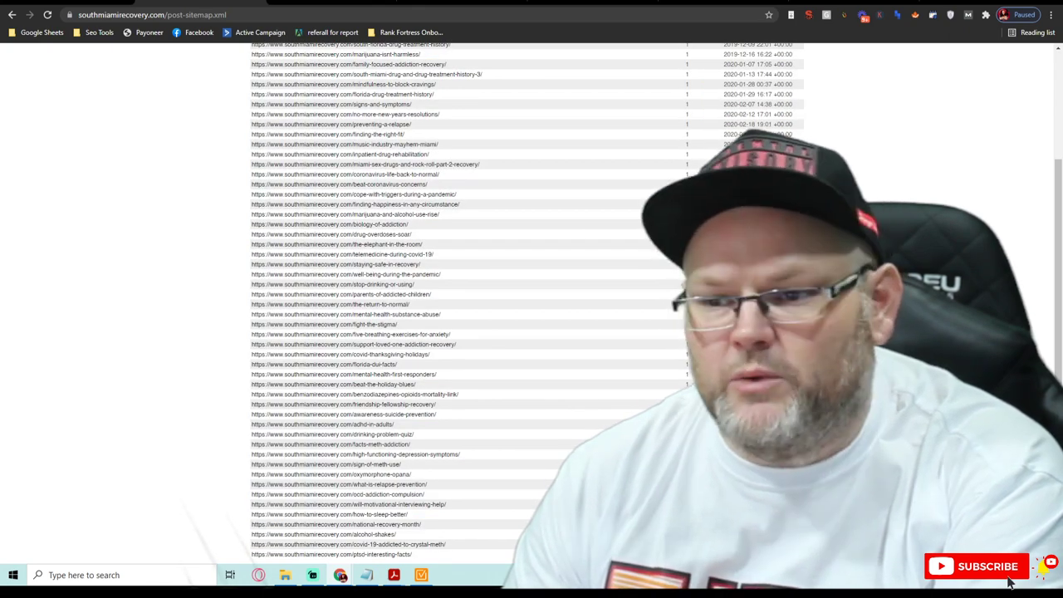
scroll("up", 3)
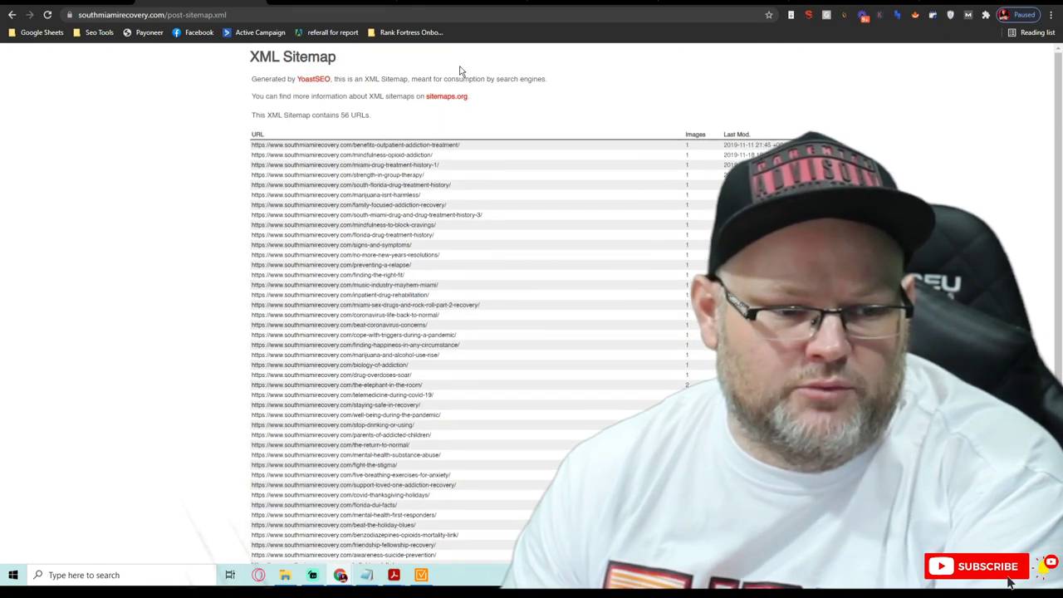
left_click(12, 14)
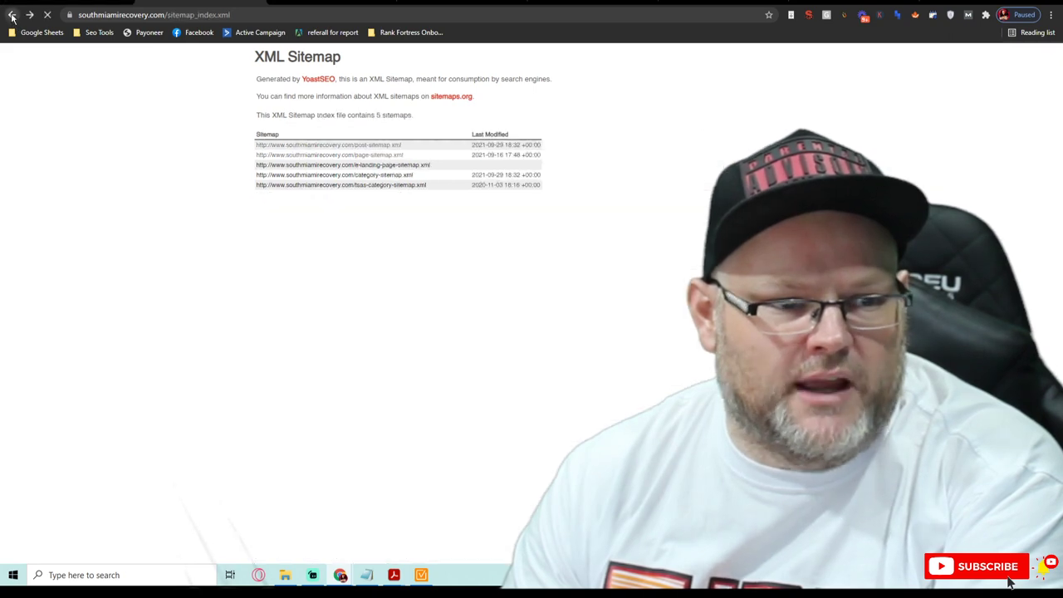
left_click(11, 15)
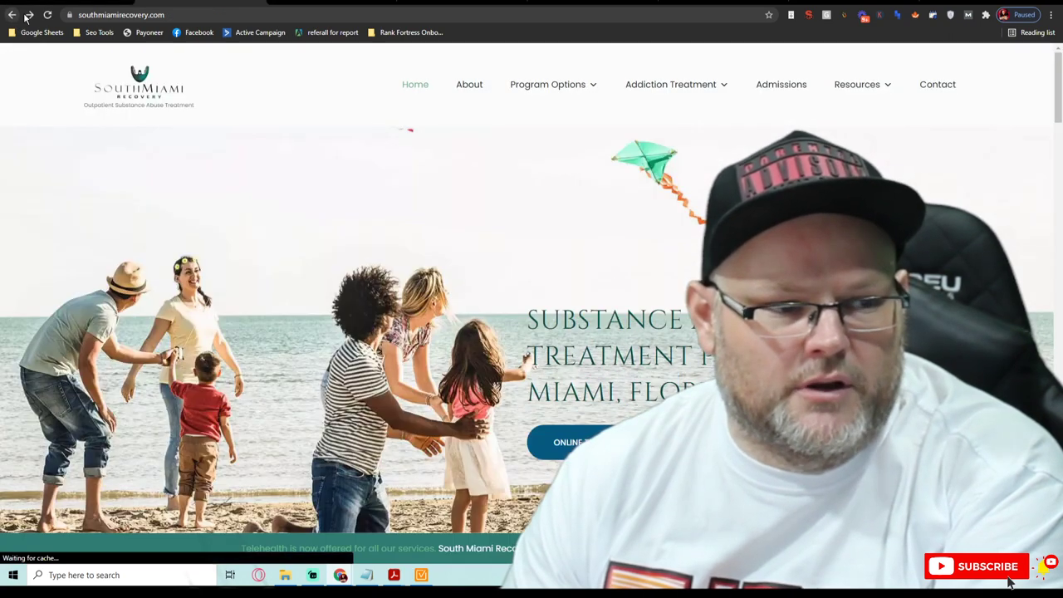